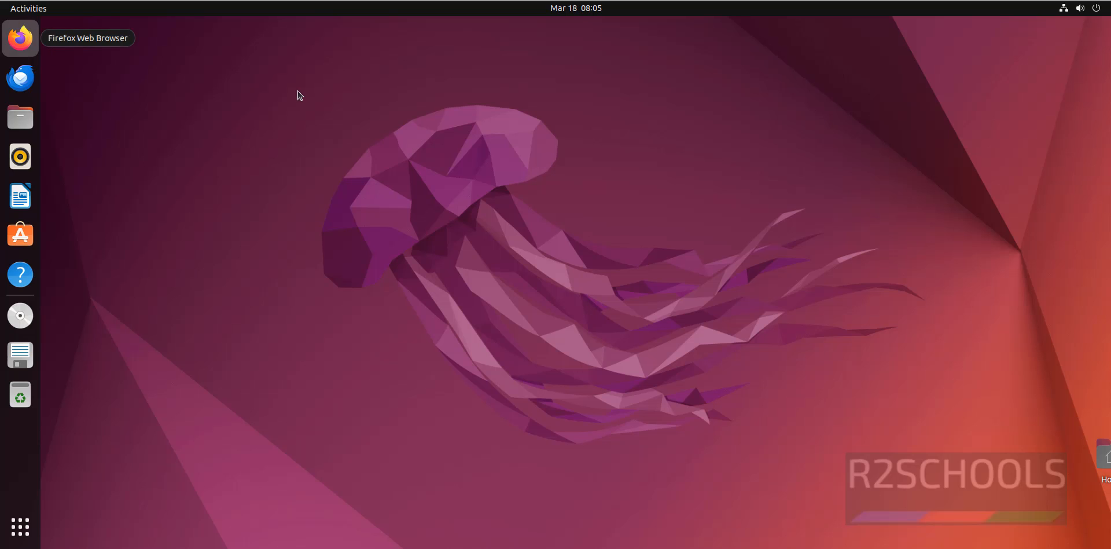
# - Launch Firefox from the dock and enter apachefriends.org in the address bar
pyautogui.click(20, 37)
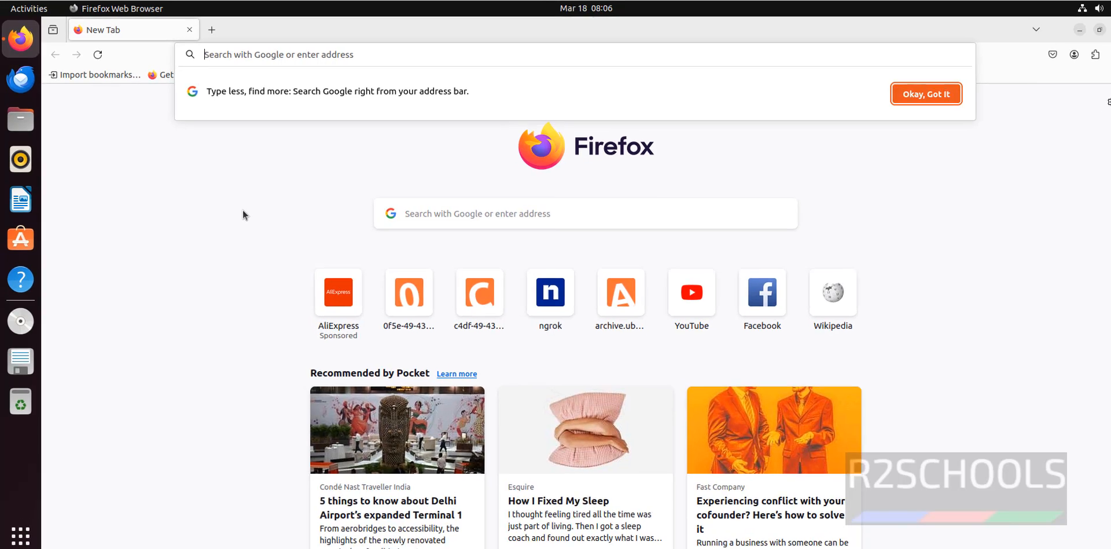
pyautogui.write('apache')
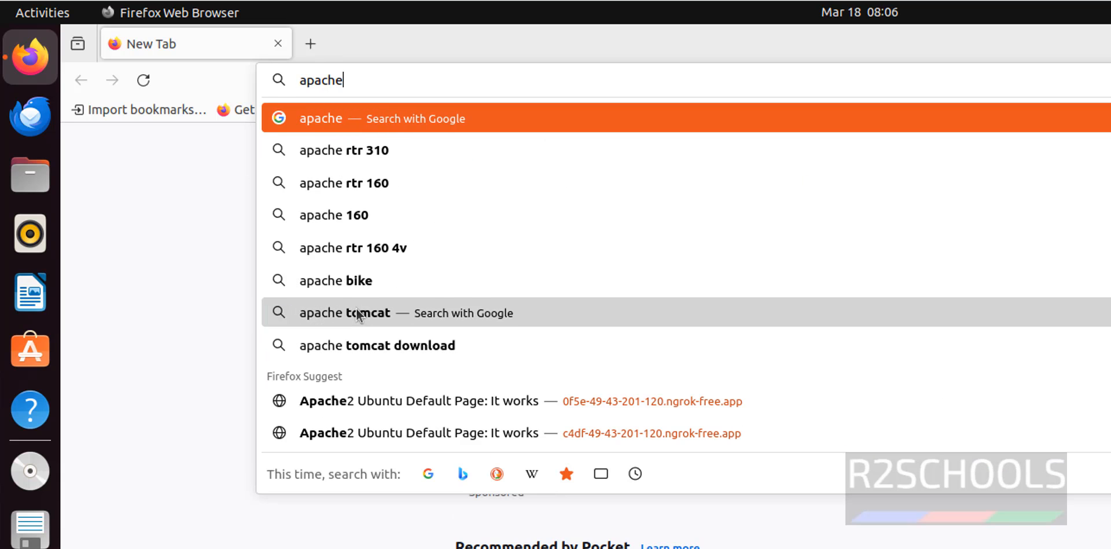
pyautogui.write('friends.org')
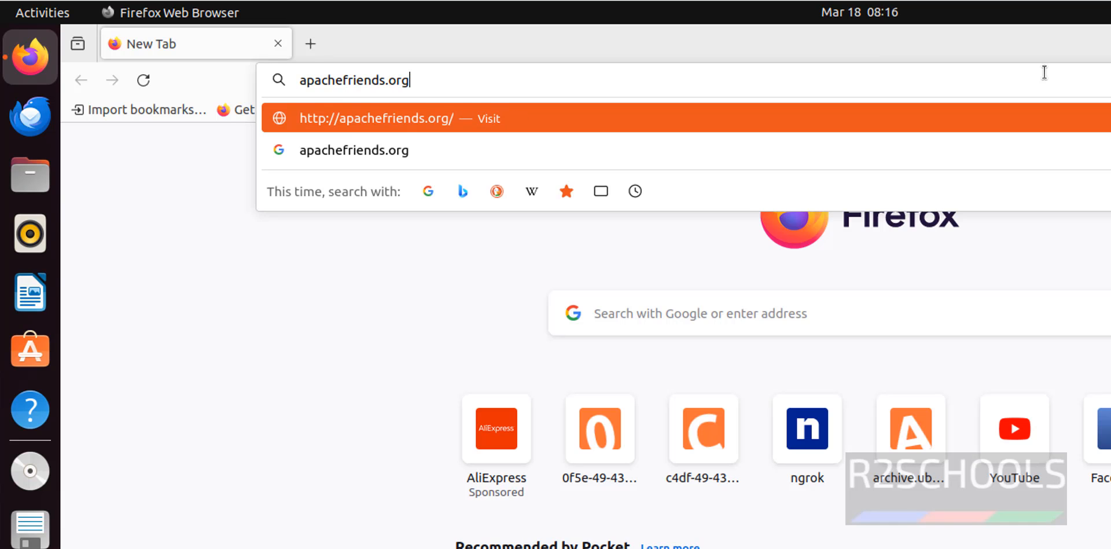
# - Load apachefriends.org to reach the XAMPP home page with its download section
pyautogui.press('Return')
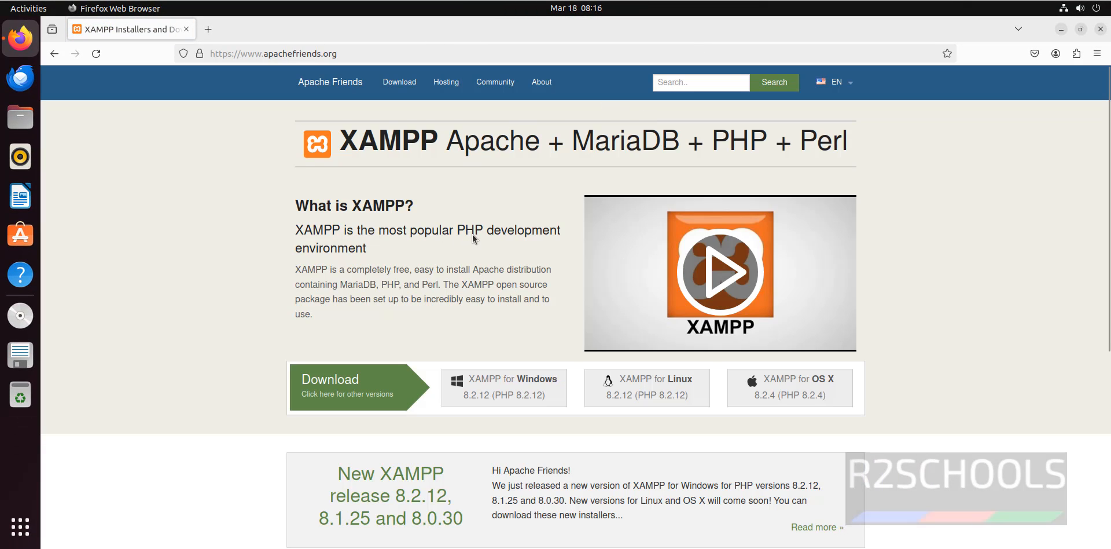
pyautogui.moveTo(315, 277)
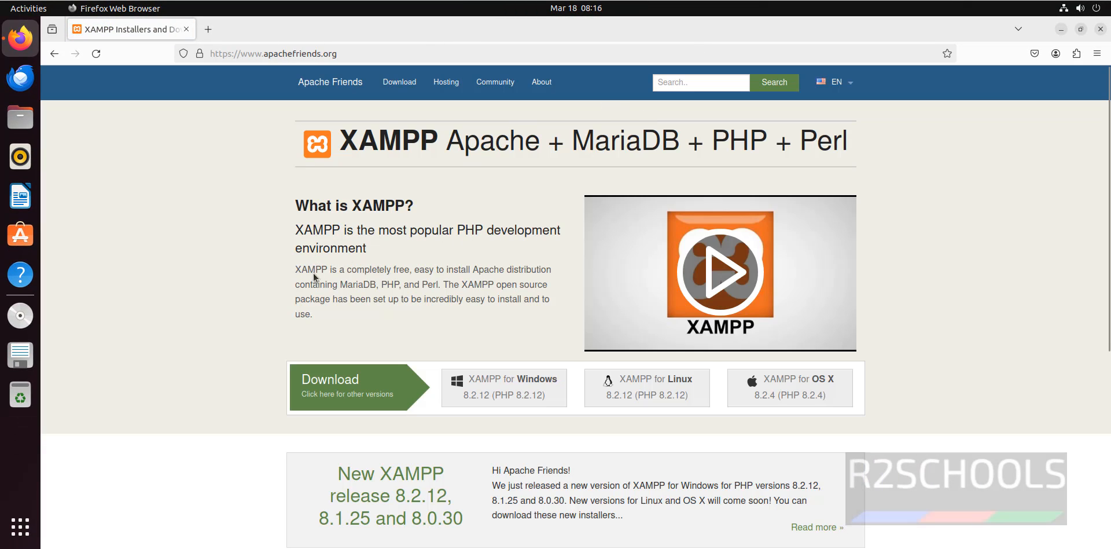
pyautogui.moveTo(425, 276)
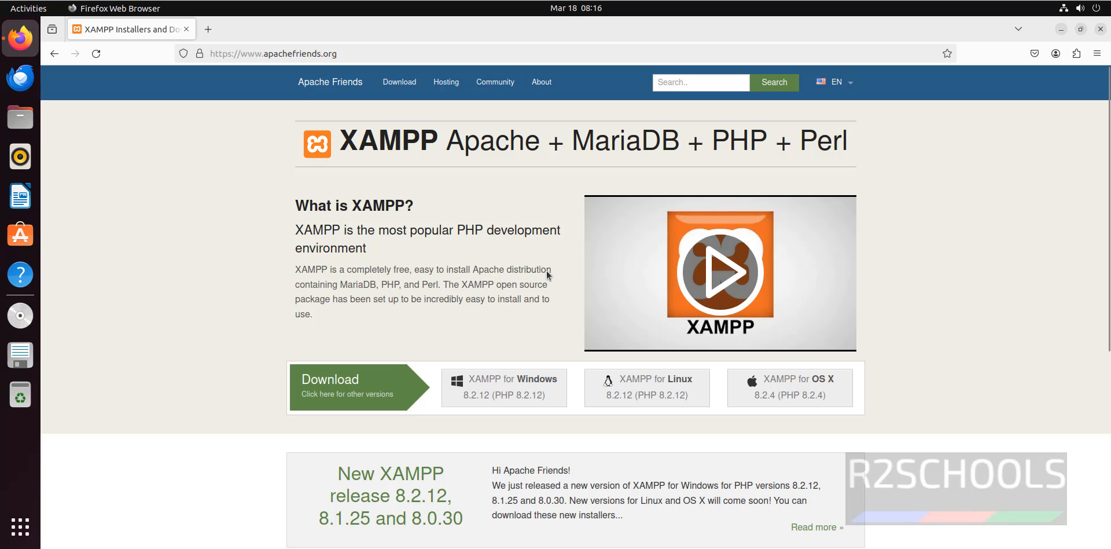
pyautogui.moveTo(358, 297)
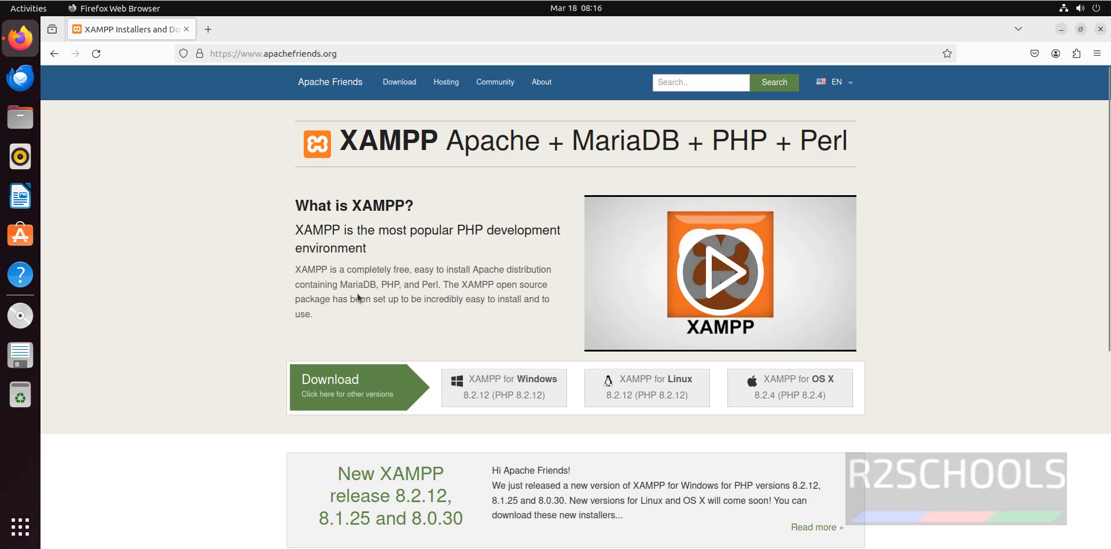
pyautogui.moveTo(423, 294)
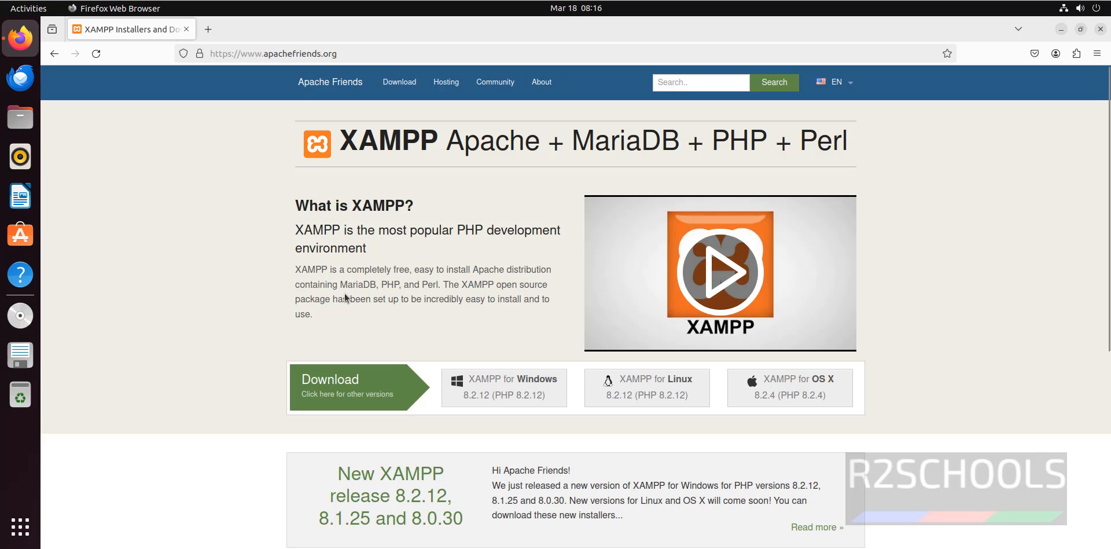
pyautogui.moveTo(407, 311)
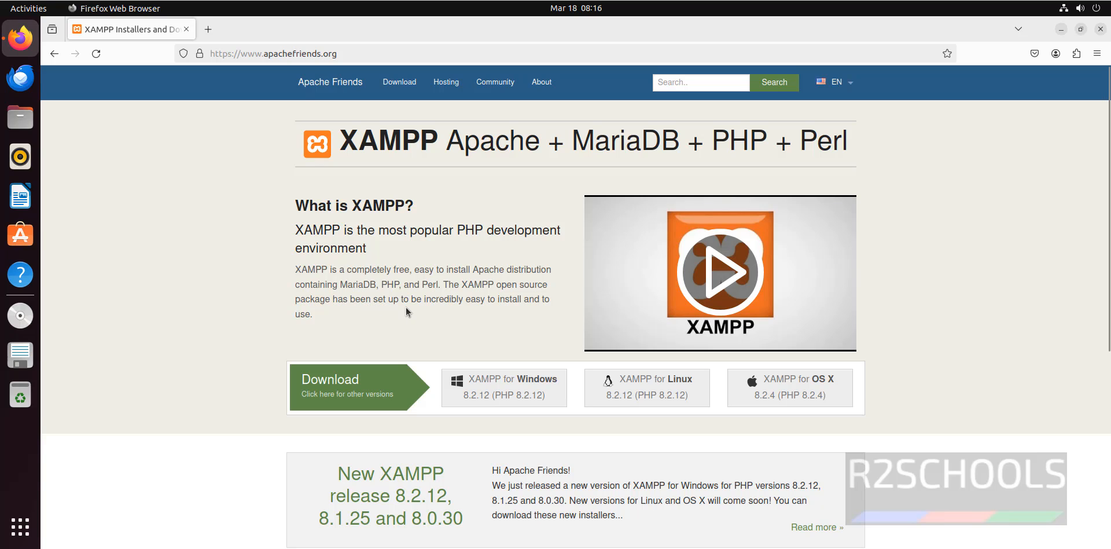
pyautogui.moveTo(512, 312)
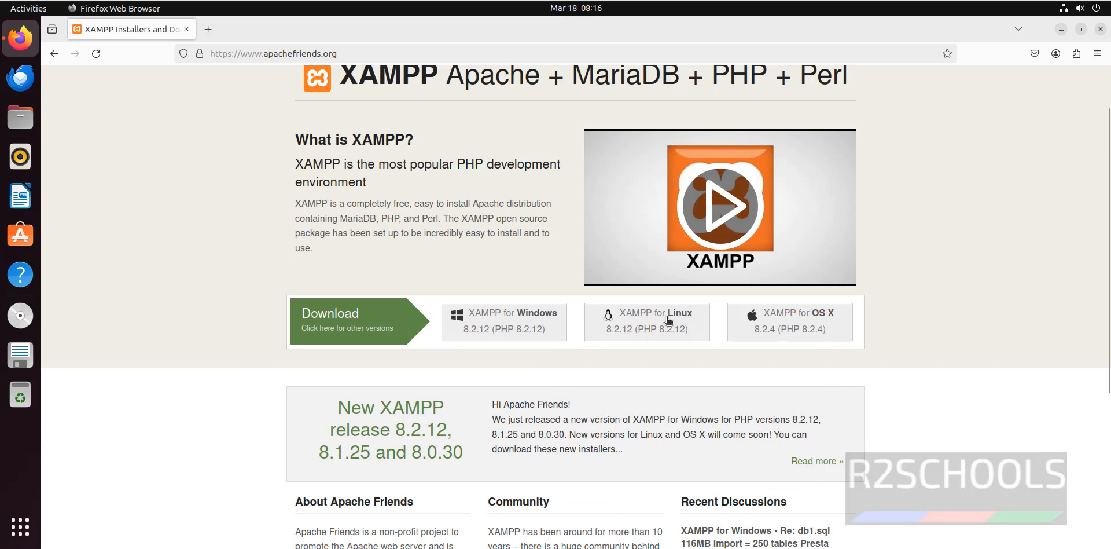
pyautogui.moveTo(677, 354)
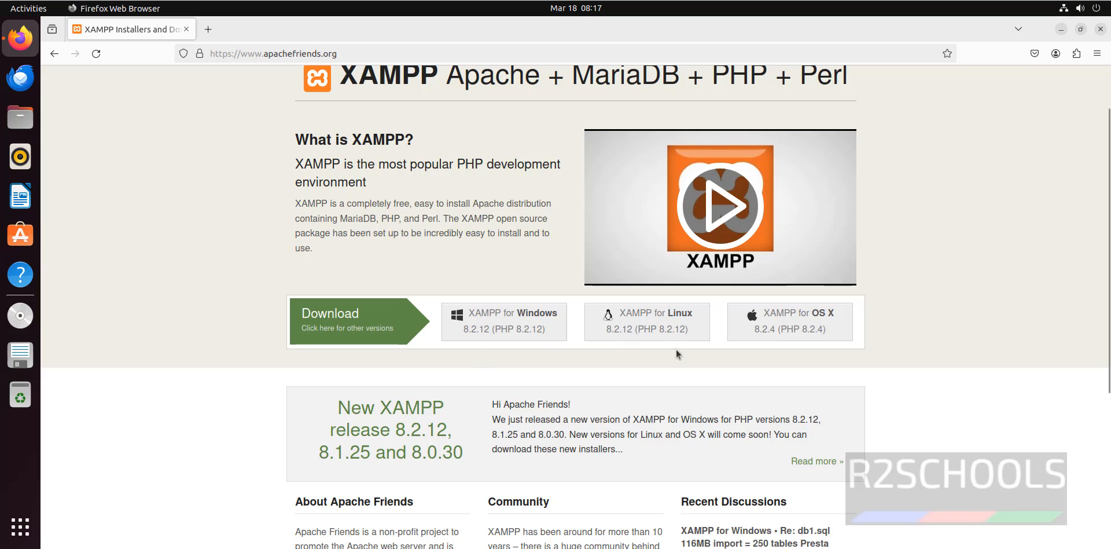
pyautogui.moveTo(357, 379)
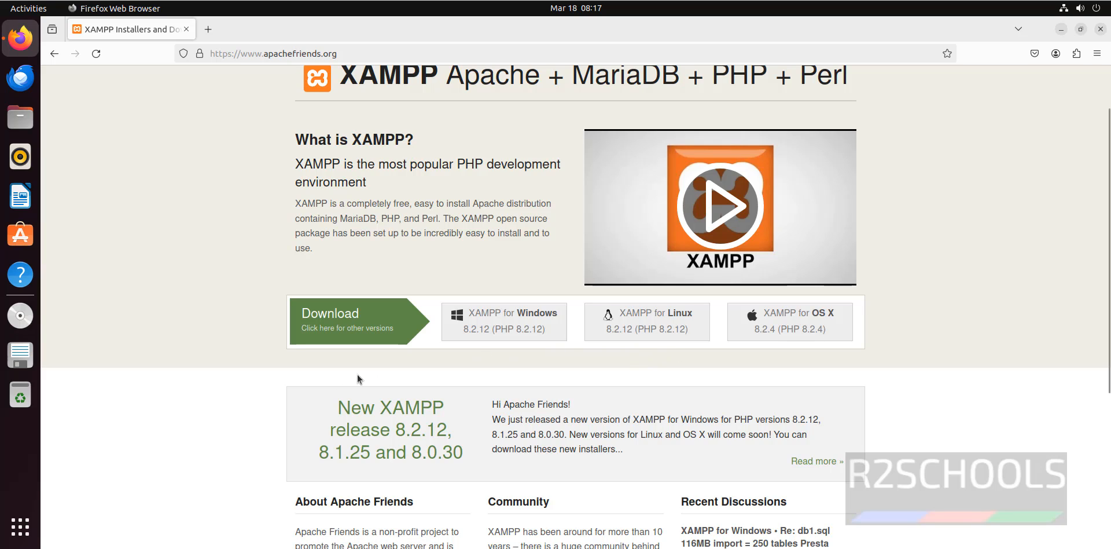
pyautogui.moveTo(677, 326)
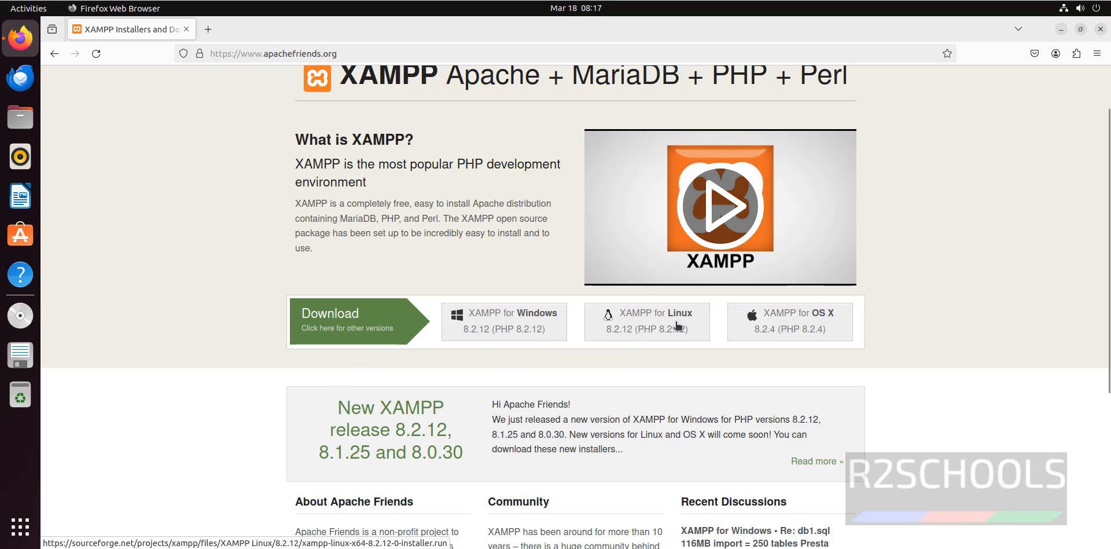
# - Download xampp-linux-x64-8.2.12-0-installer.run and confirm in the downloads panel it finished
pyautogui.click(646, 320)
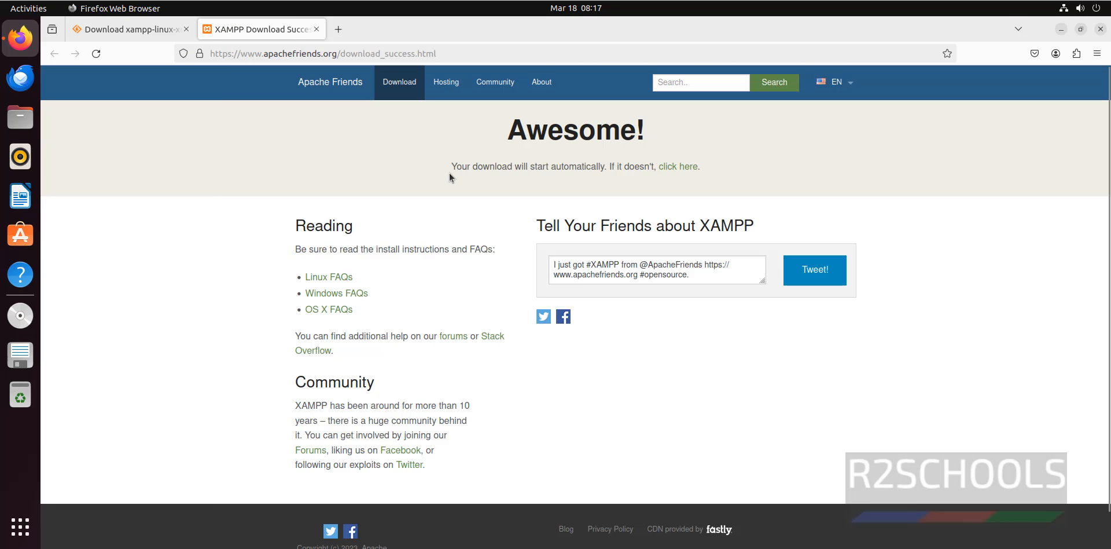
pyautogui.moveTo(564, 176)
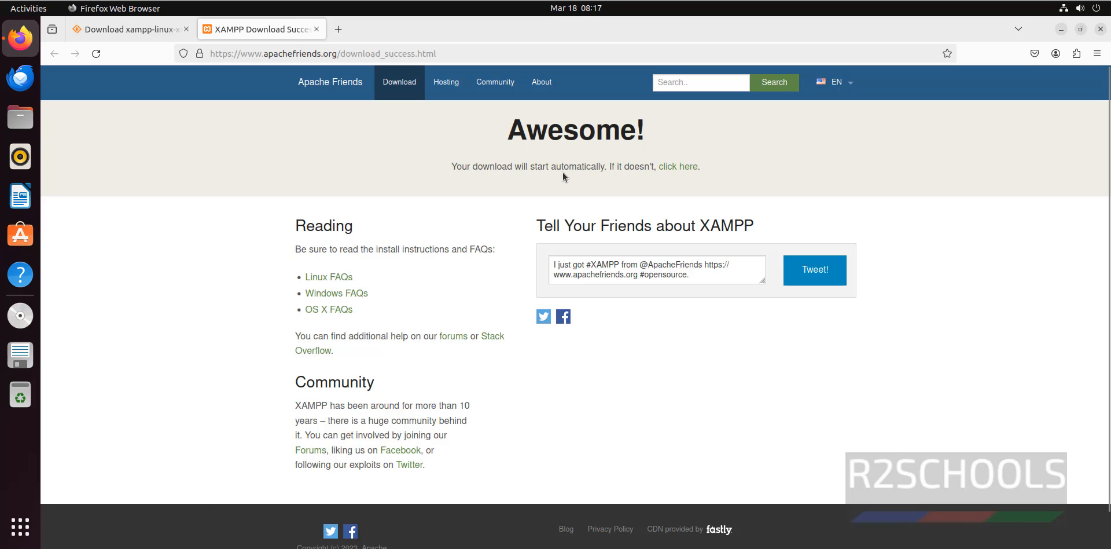
pyautogui.moveTo(631, 177)
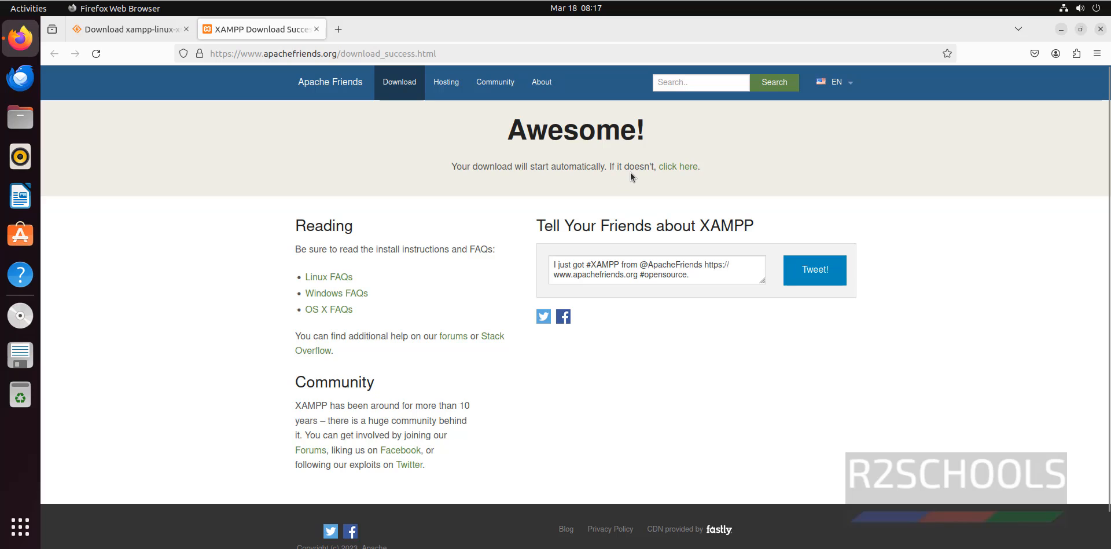
pyautogui.moveTo(992, 146)
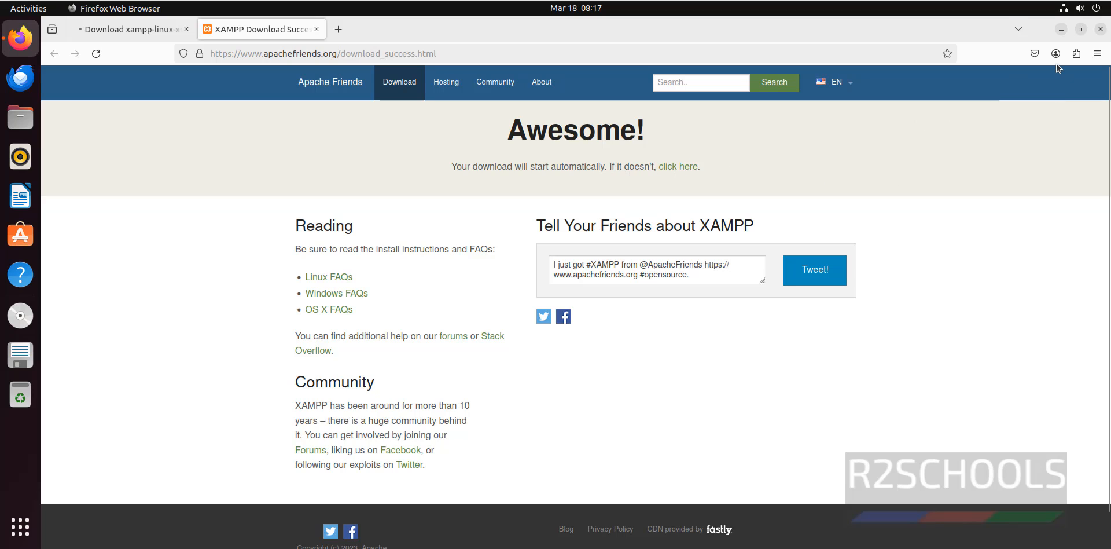
pyautogui.click(1033, 53)
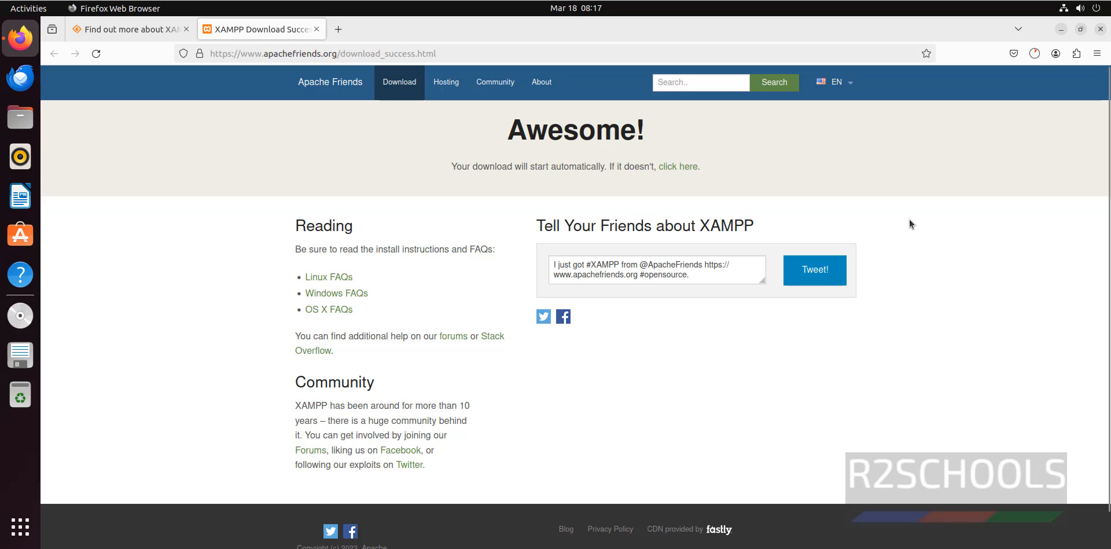
pyautogui.click(1034, 53)
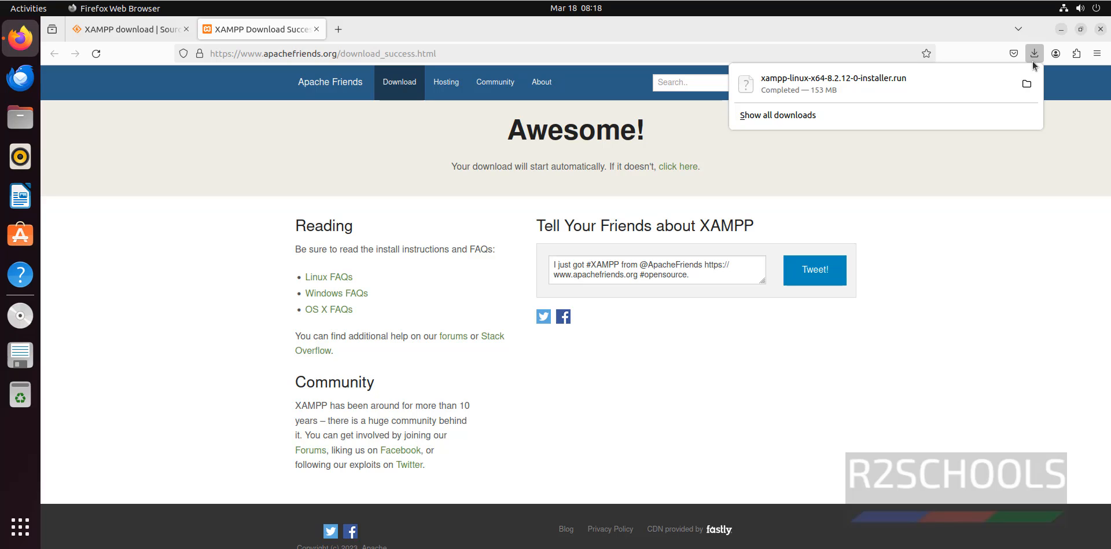
pyautogui.moveTo(956, 197)
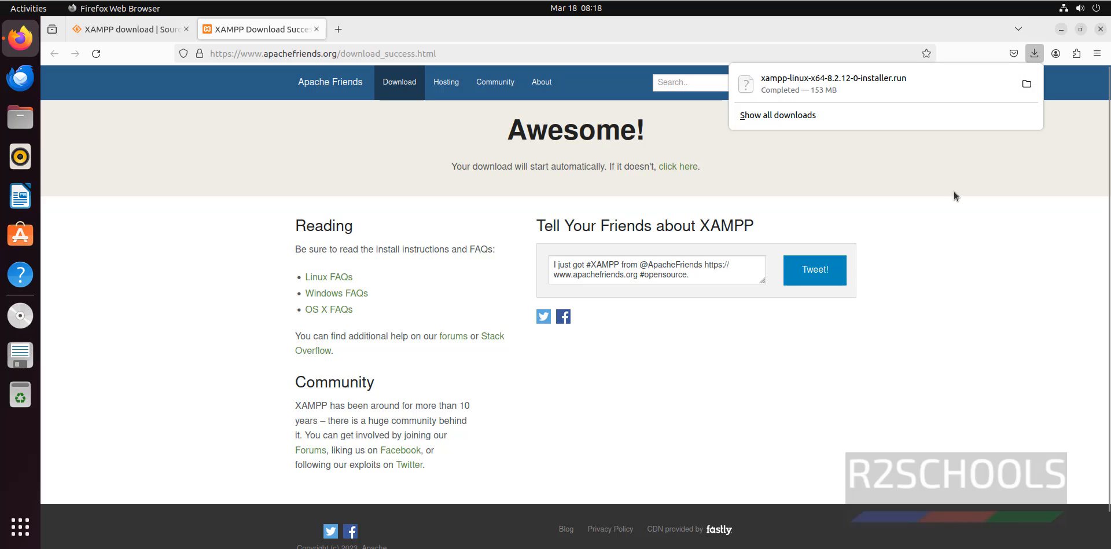
pyautogui.moveTo(911, 182)
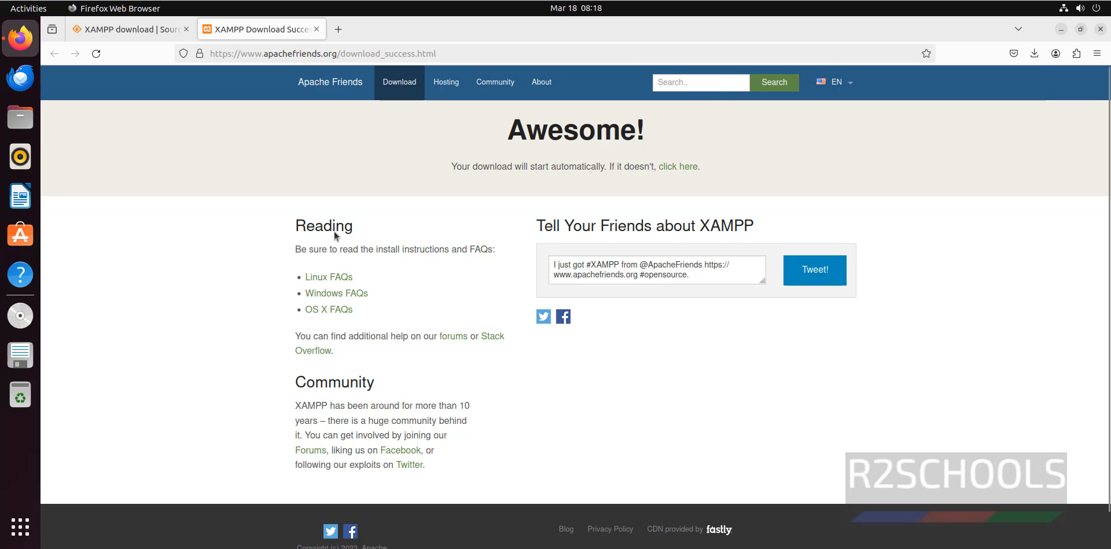
pyautogui.moveTo(20, 527)
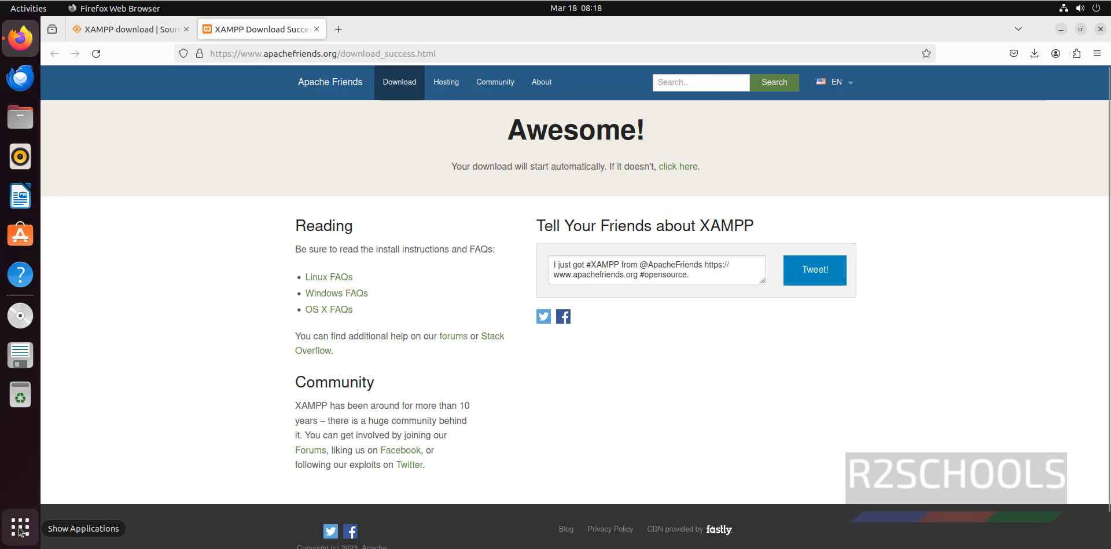
# - Search the GNOME application overview for 'terminal'
pyautogui.click(20, 527)
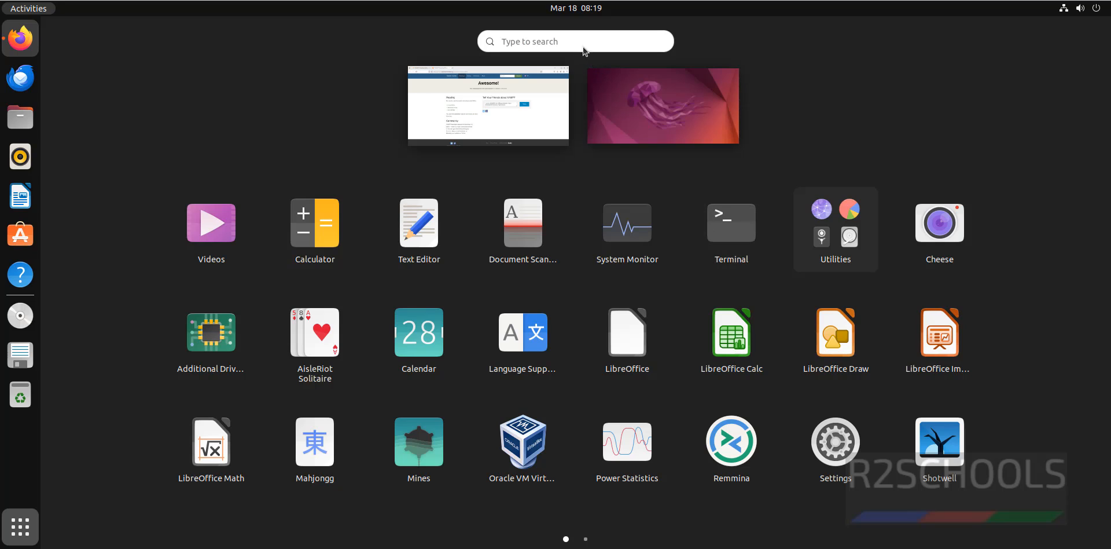
pyautogui.write('t')
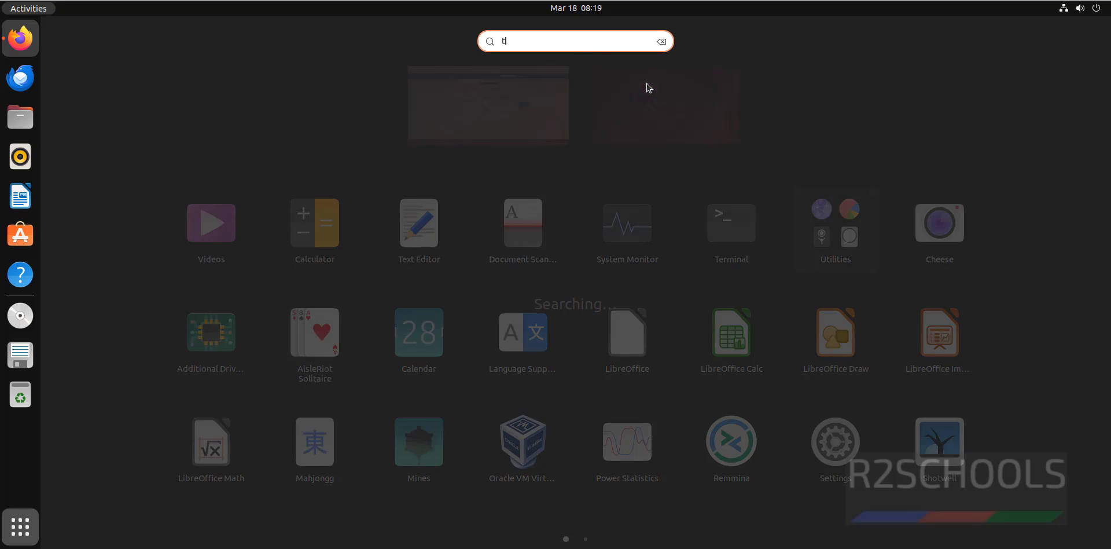
pyautogui.write('ermina')
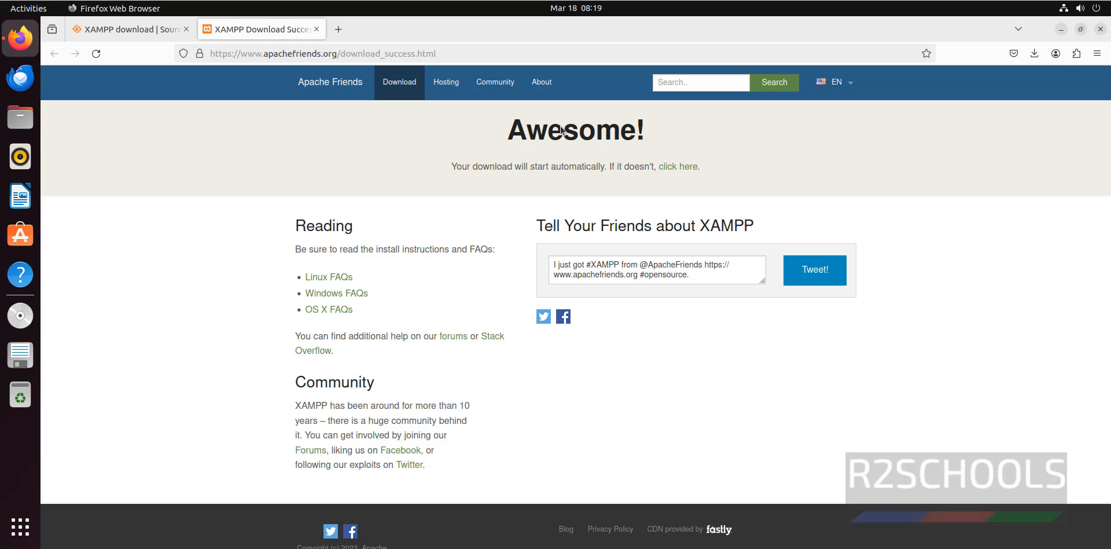
# - In Terminal, move into Downloads and list it to find the XAMPP installer file
pyautogui.click(20, 316)
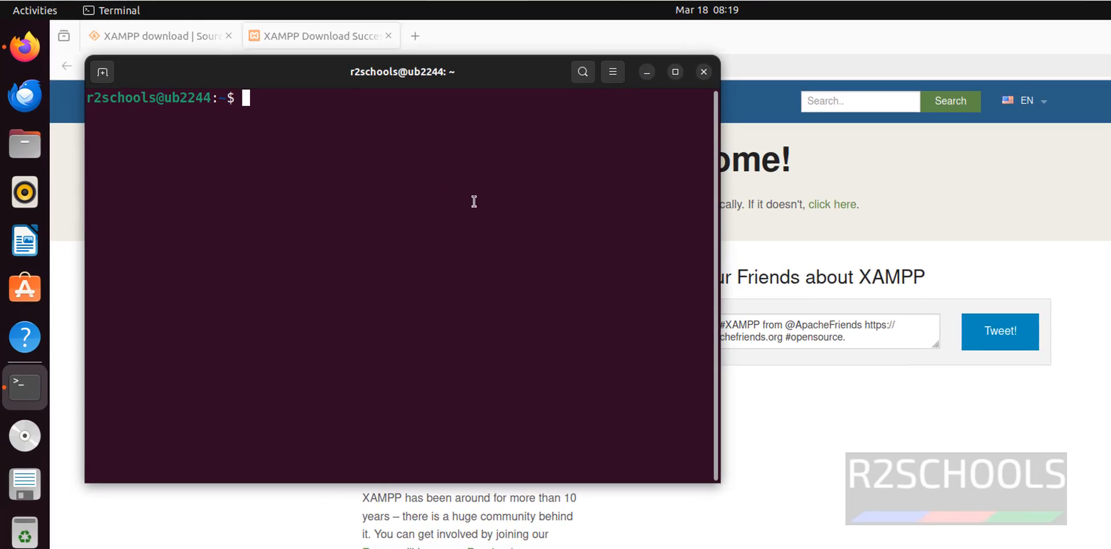
pyautogui.write('cd Do')
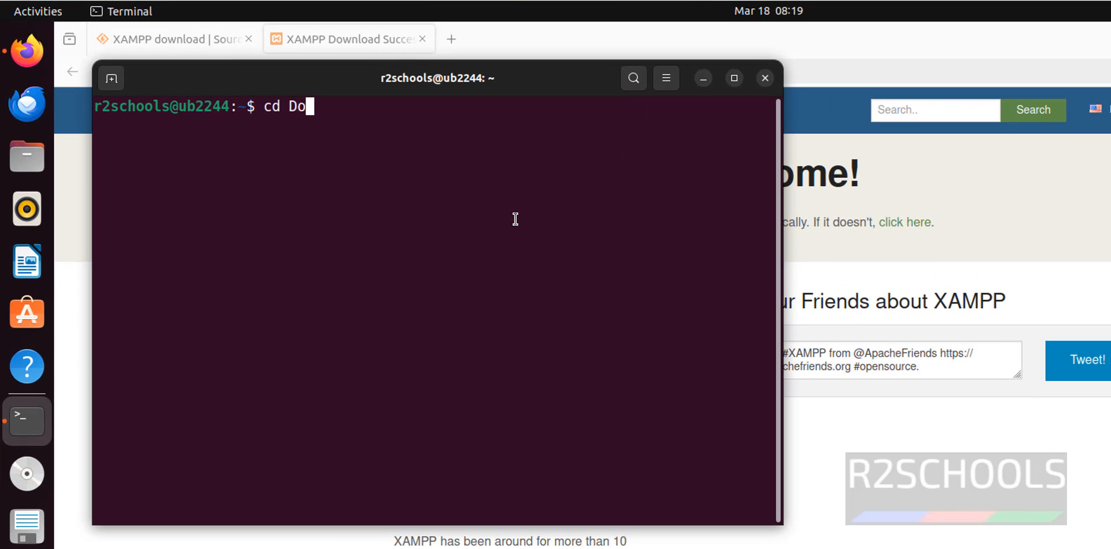
pyautogui.press('Enter')
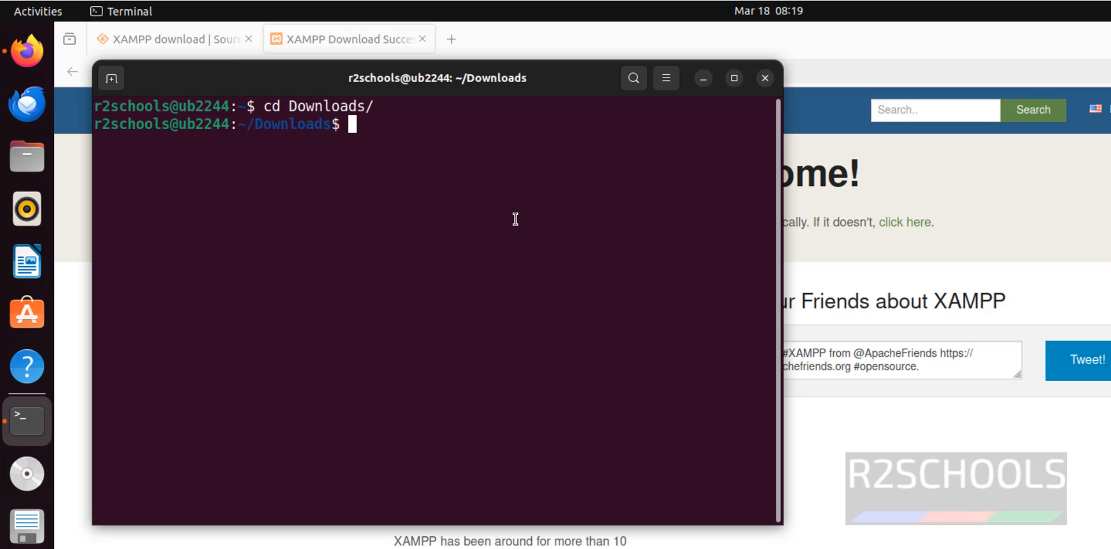
pyautogui.write('ls')
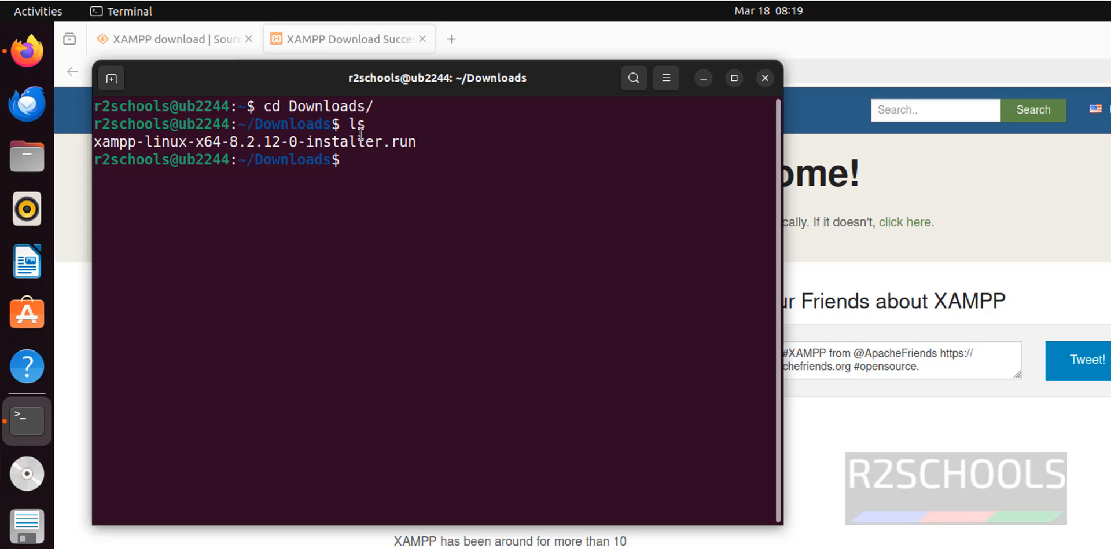
pyautogui.doubleClick(253, 141)
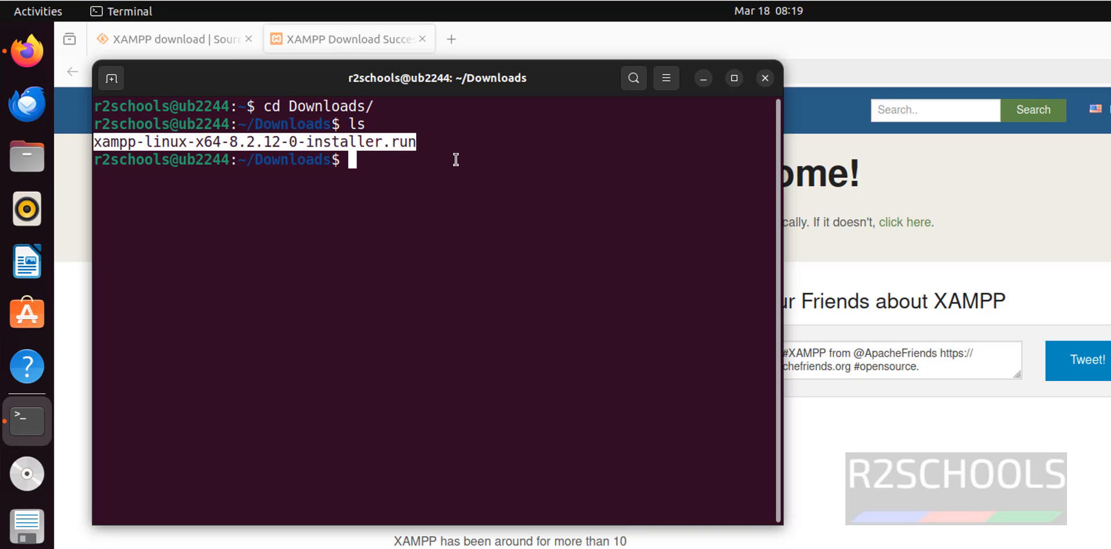
pyautogui.moveTo(784, 537)
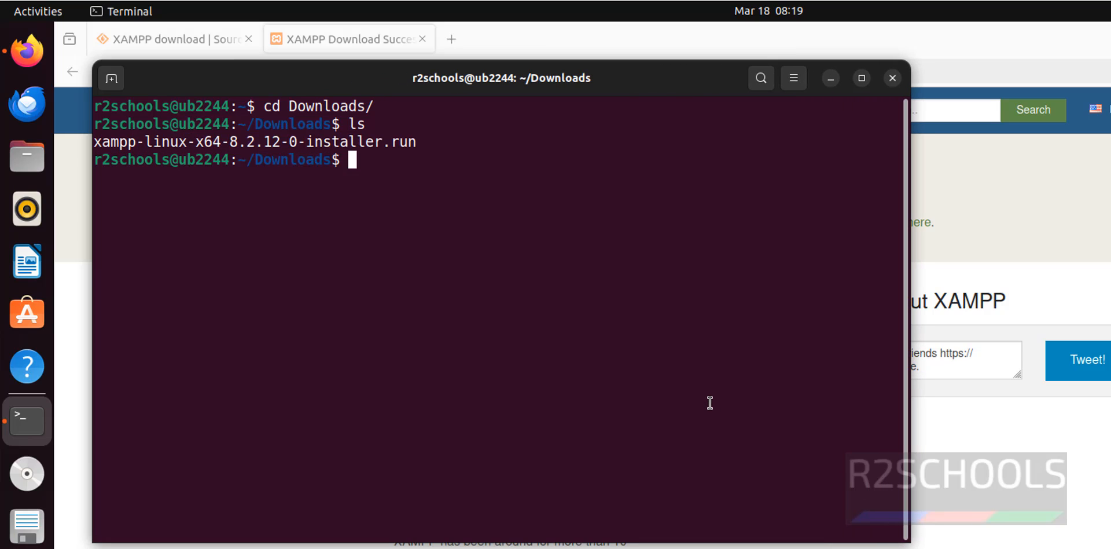
# - Make xampp-linux-x64-8.2.12-0-installer.run executable with chmod 755 and run it
pyautogui.write('chmod')
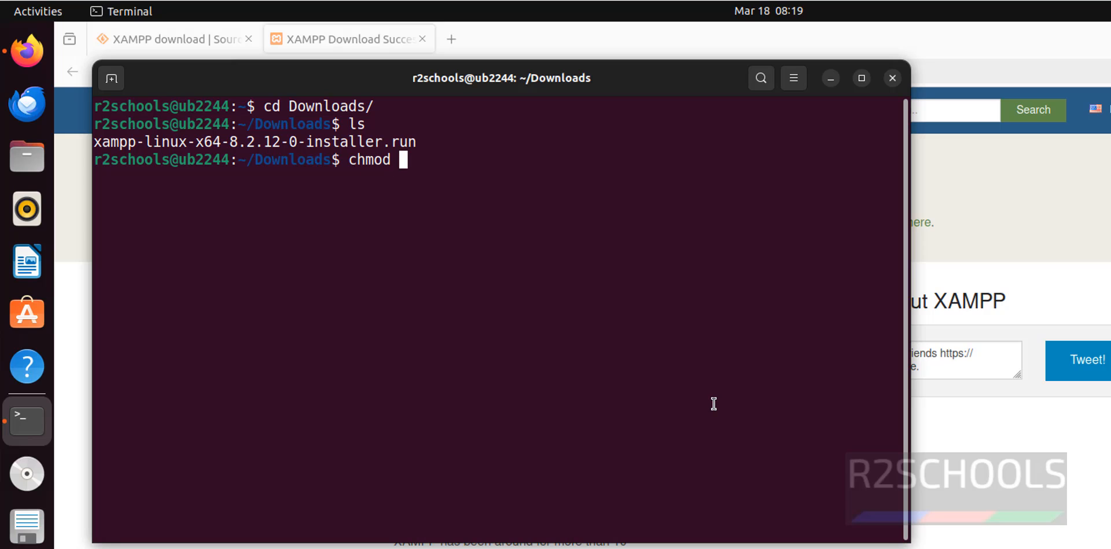
pyautogui.write('755')
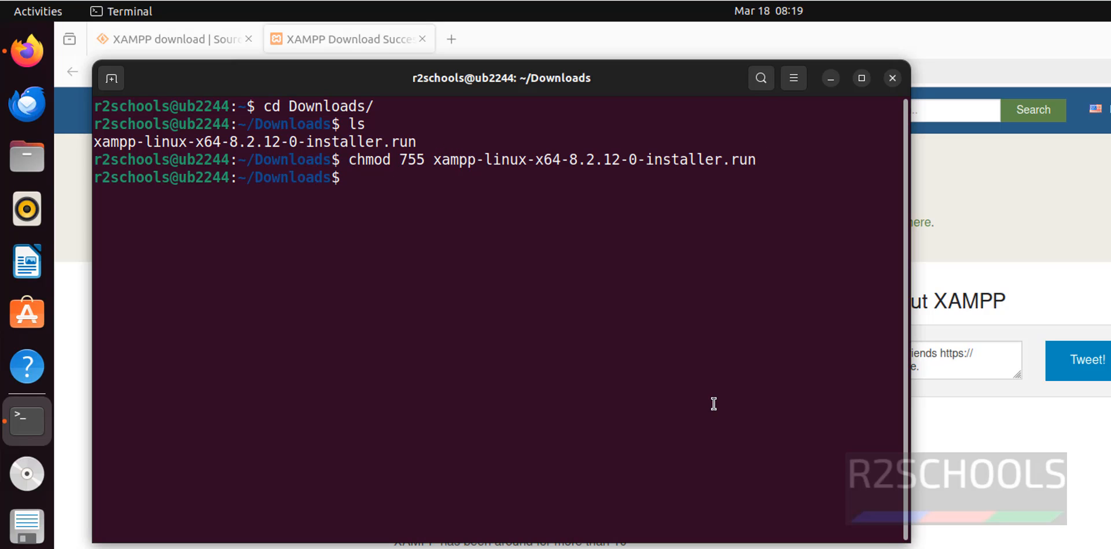
pyautogui.write('./')
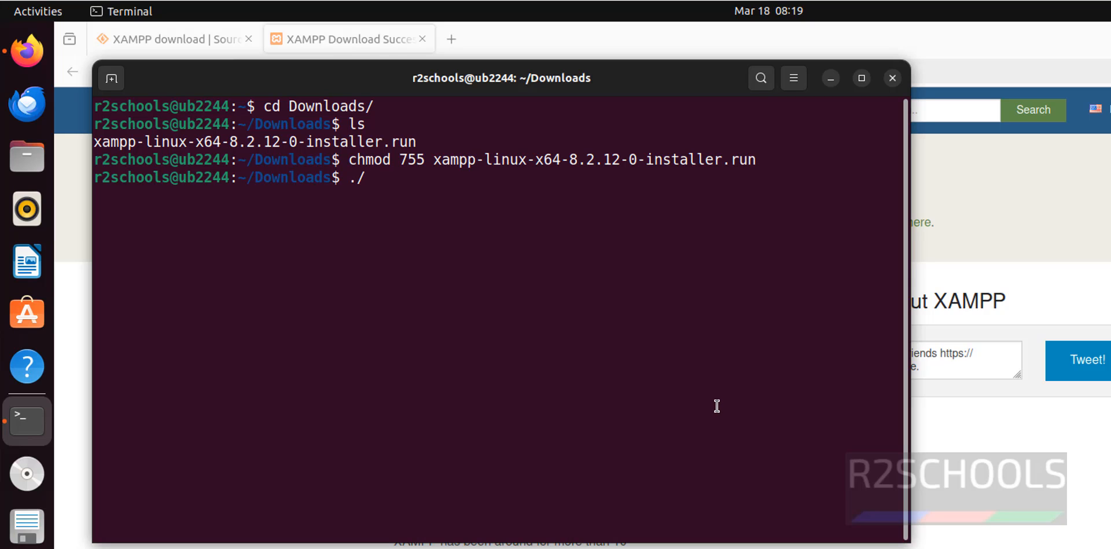
pyautogui.write('xam')
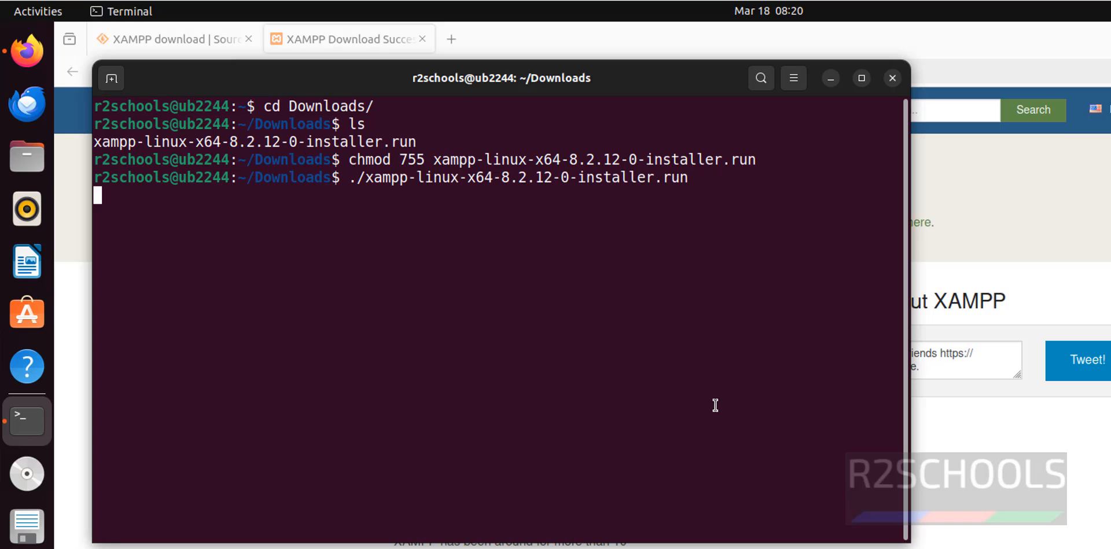
pyautogui.press('Return')
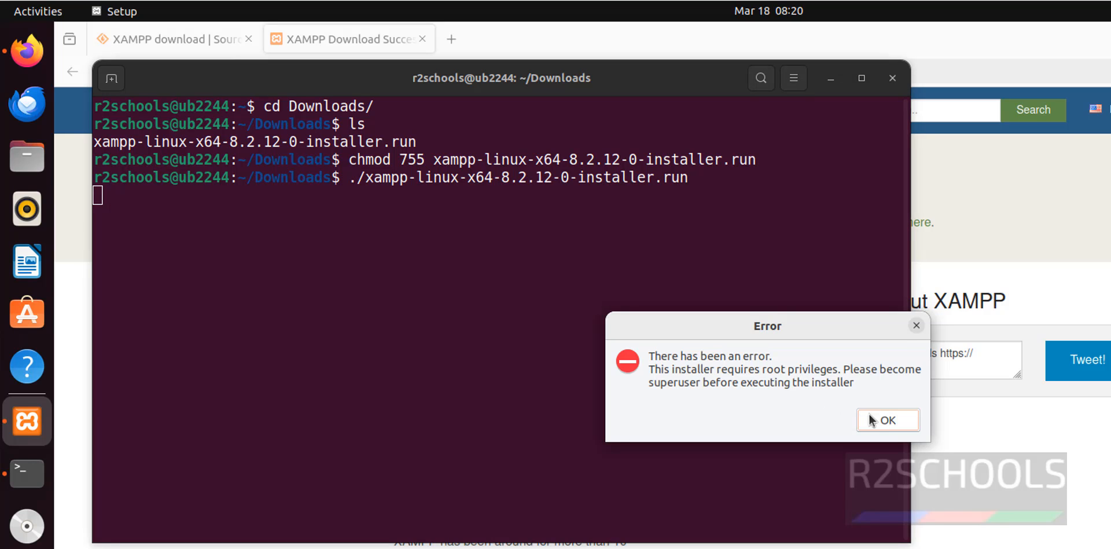
# - Dismiss the root-privileges error, rerun with sudo and move past the setup Welcome page
pyautogui.click(888, 420)
pyautogui.write('sudo ./xampp-linux-x64-8.2.12-0-installer.run')
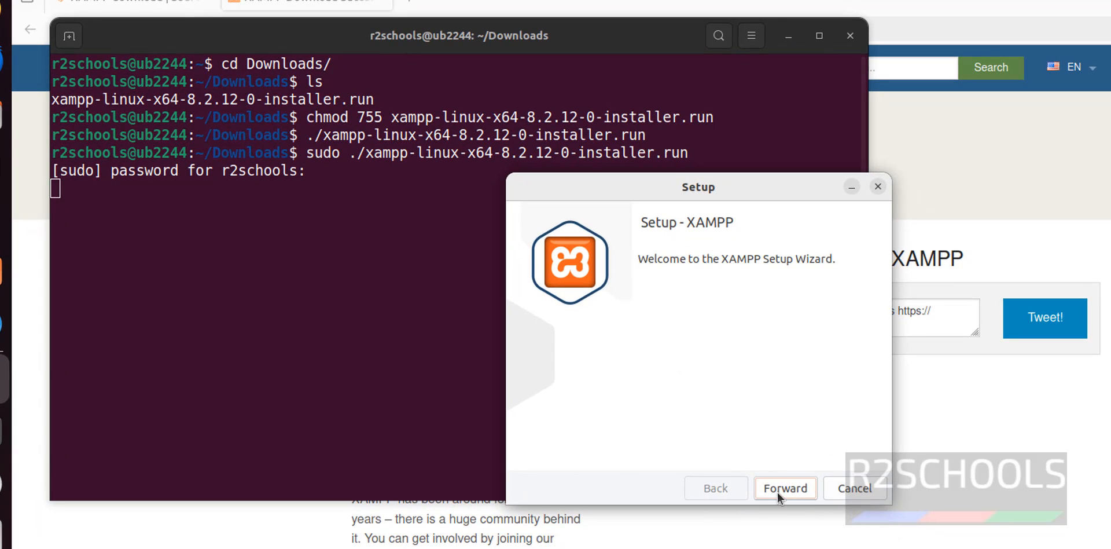
pyautogui.click(784, 487)
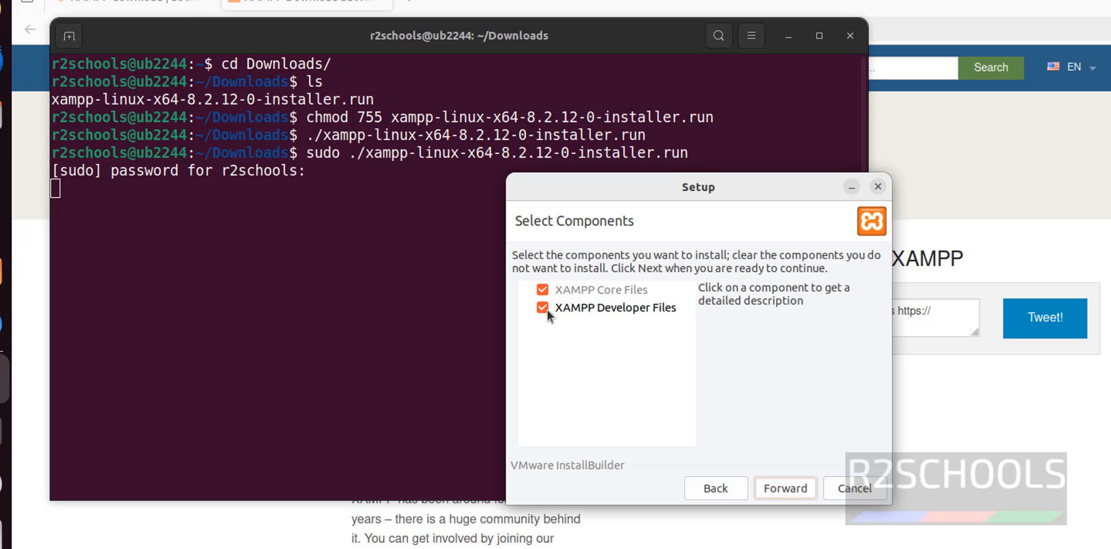
pyautogui.moveTo(643, 300)
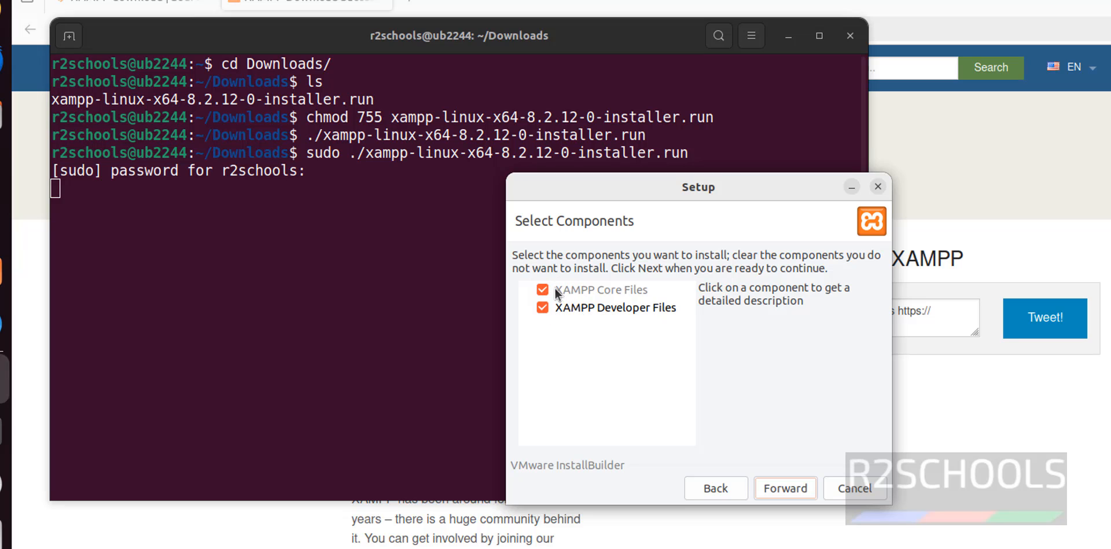
pyautogui.click(614, 306)
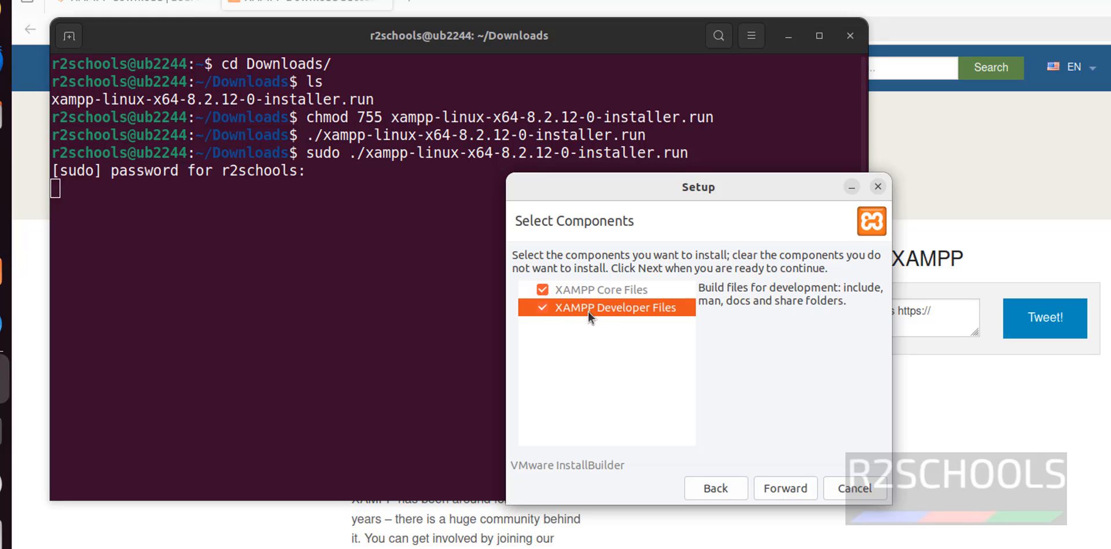
pyautogui.moveTo(785, 454)
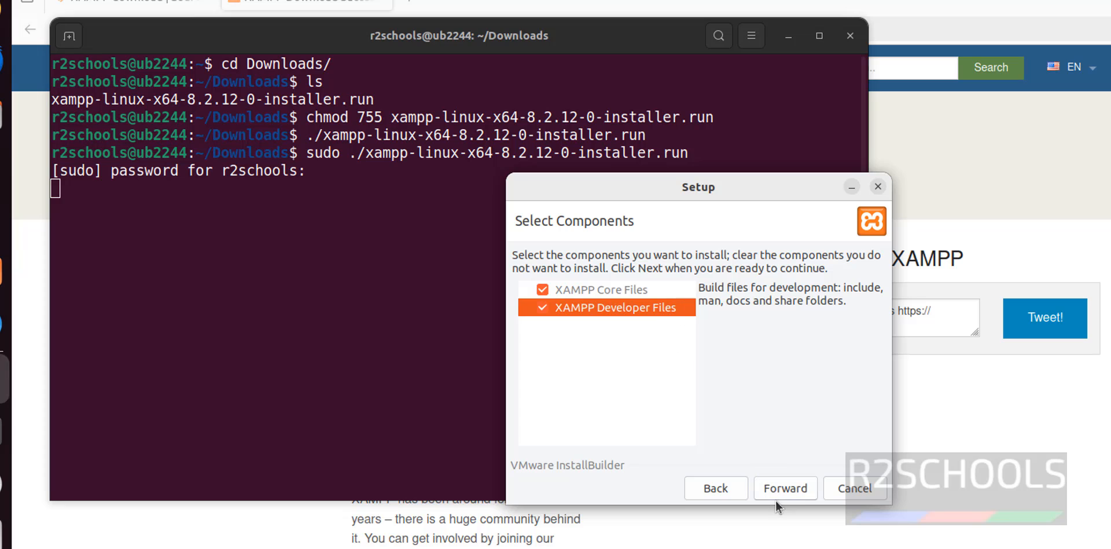
# - Keep core and developer files, accept /opt/lampp as the directory and begin installing
pyautogui.click(785, 488)
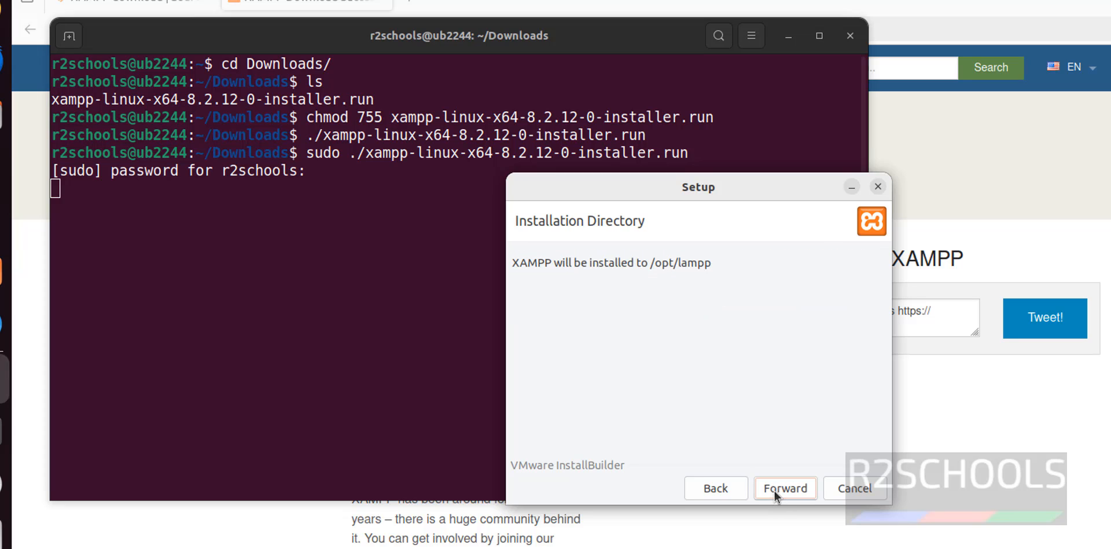
pyautogui.moveTo(630, 269)
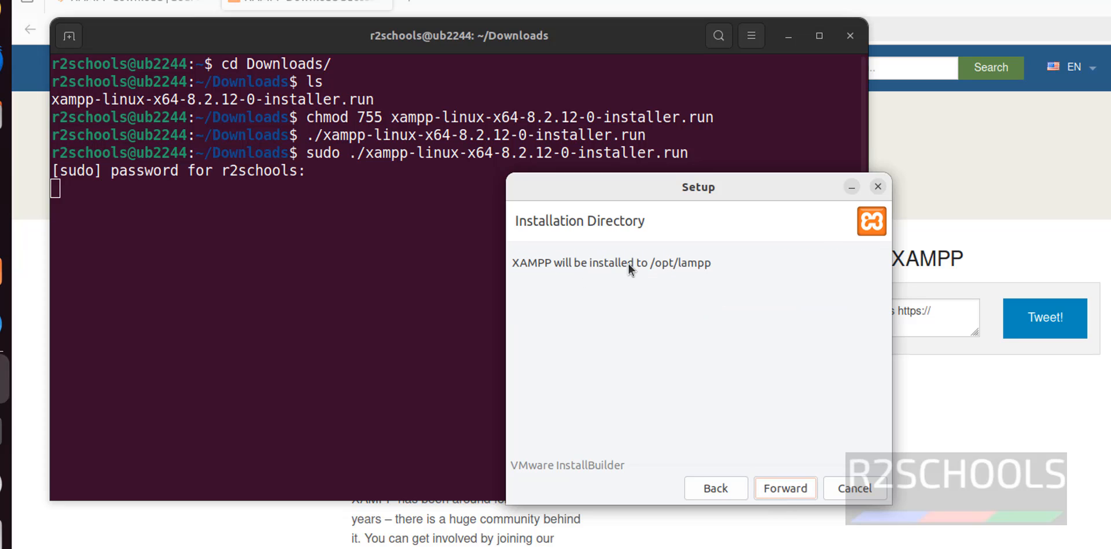
pyautogui.moveTo(721, 268)
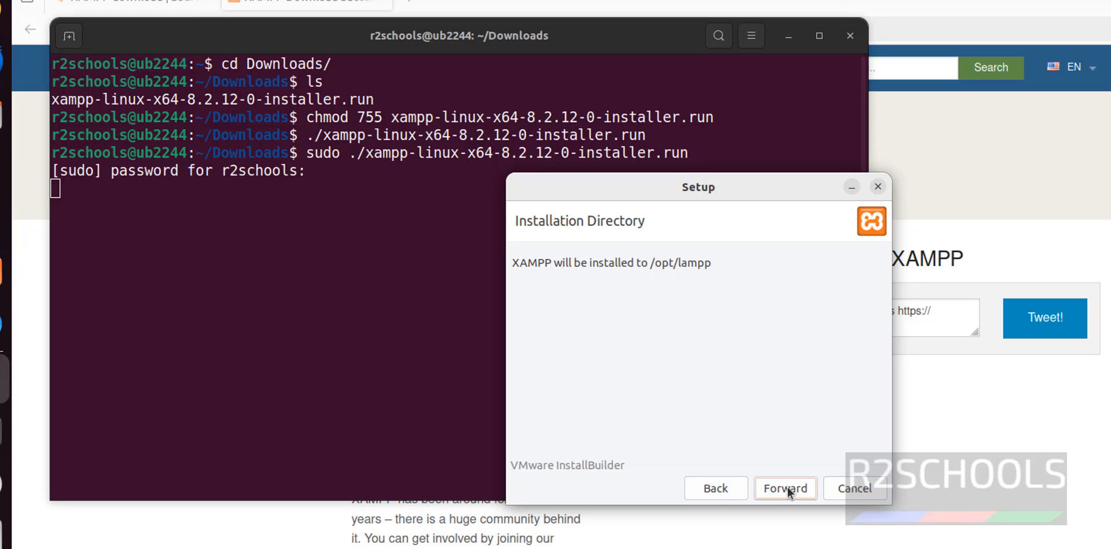
pyautogui.click(785, 488)
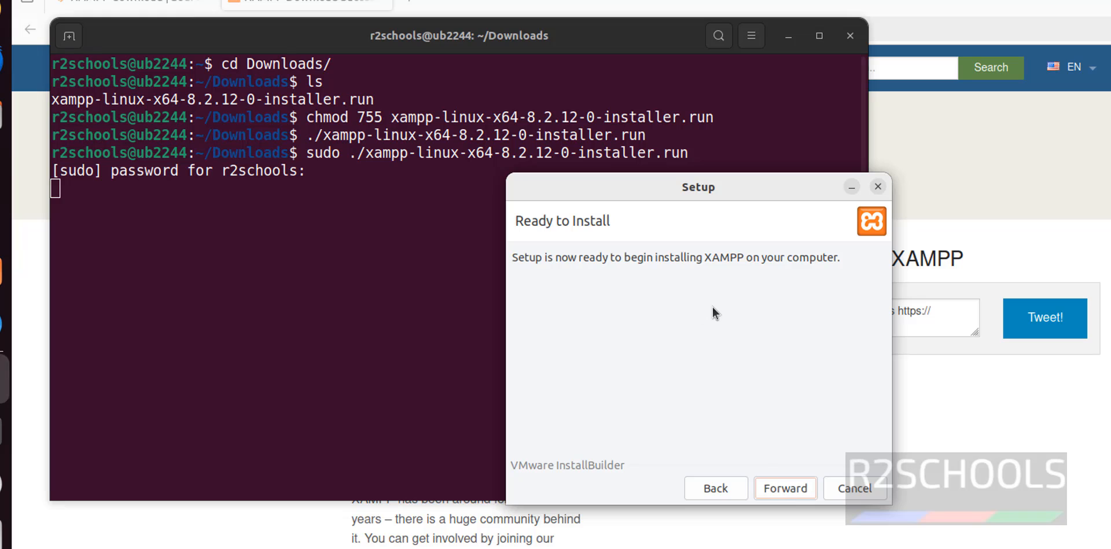
pyautogui.click(785, 487)
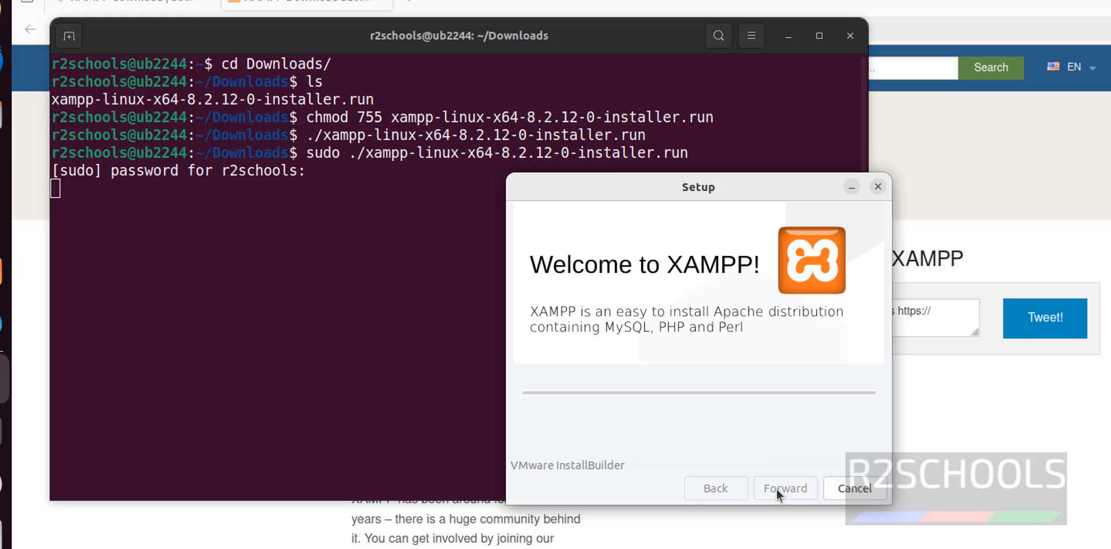
# - Let the XAMPP installation run to completion with Launch XAMPP left ticked
pyautogui.click(785, 487)
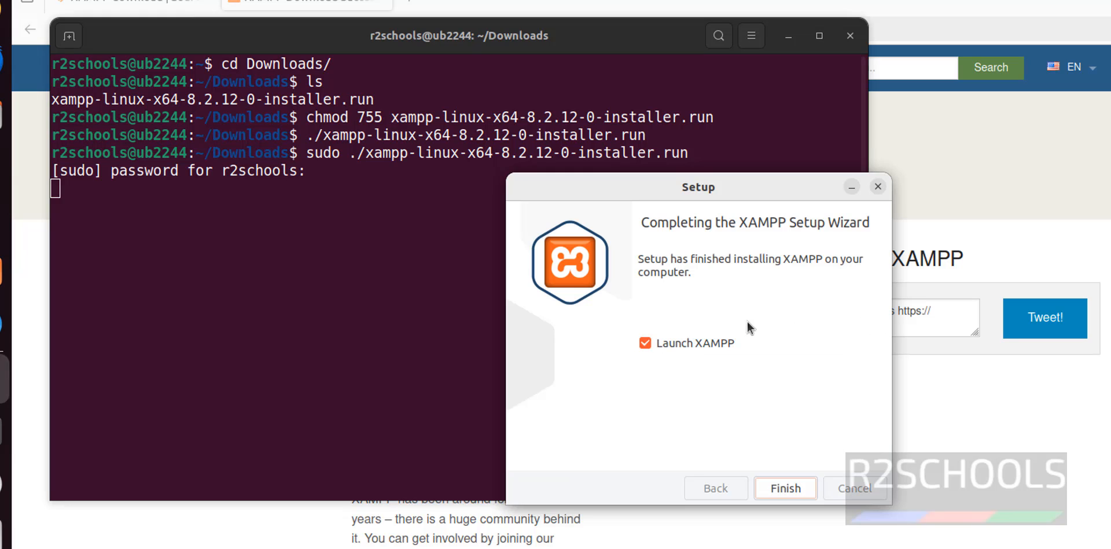
pyautogui.moveTo(677, 362)
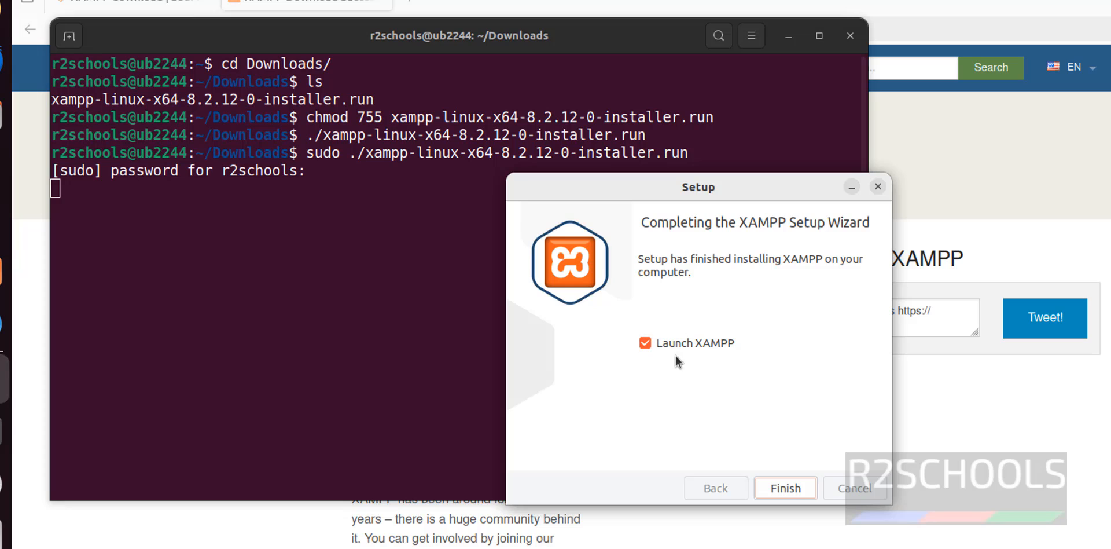
pyautogui.moveTo(652, 386)
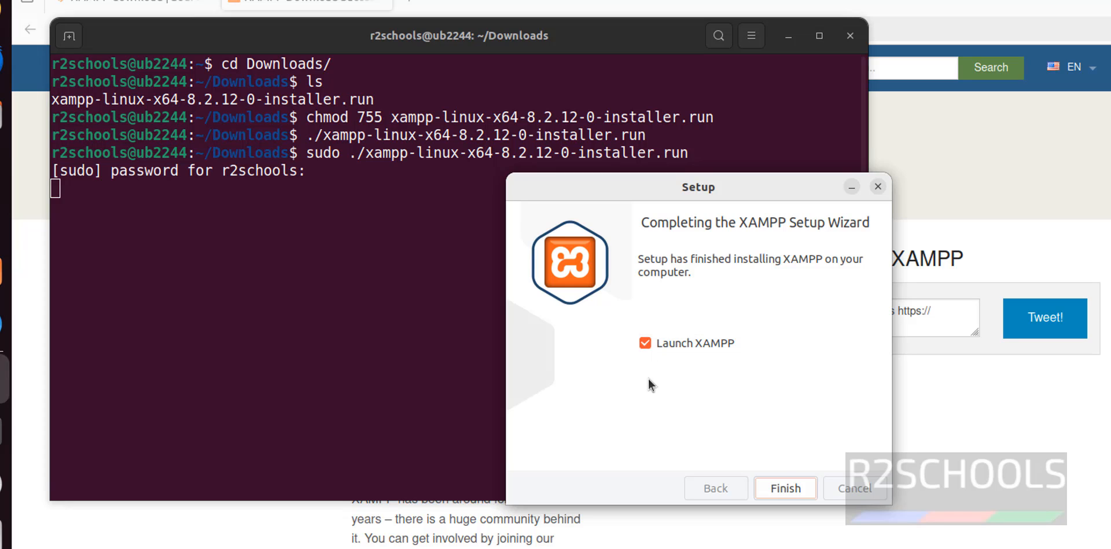
pyautogui.moveTo(701, 381)
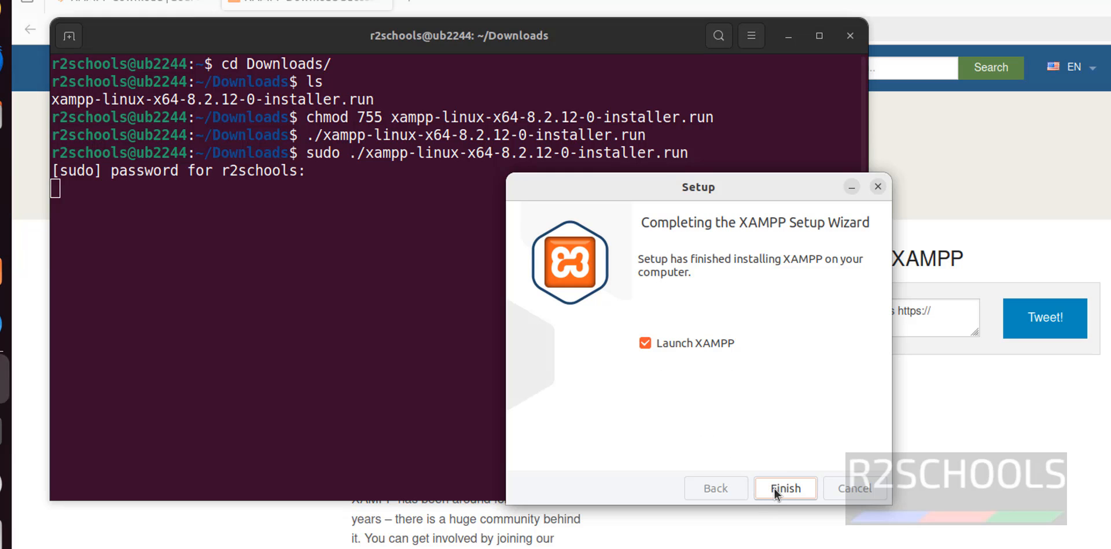
# - Finish setup, then in Manage Servers start Apache followed by MySQL and ProFTPD
pyautogui.click(784, 487)
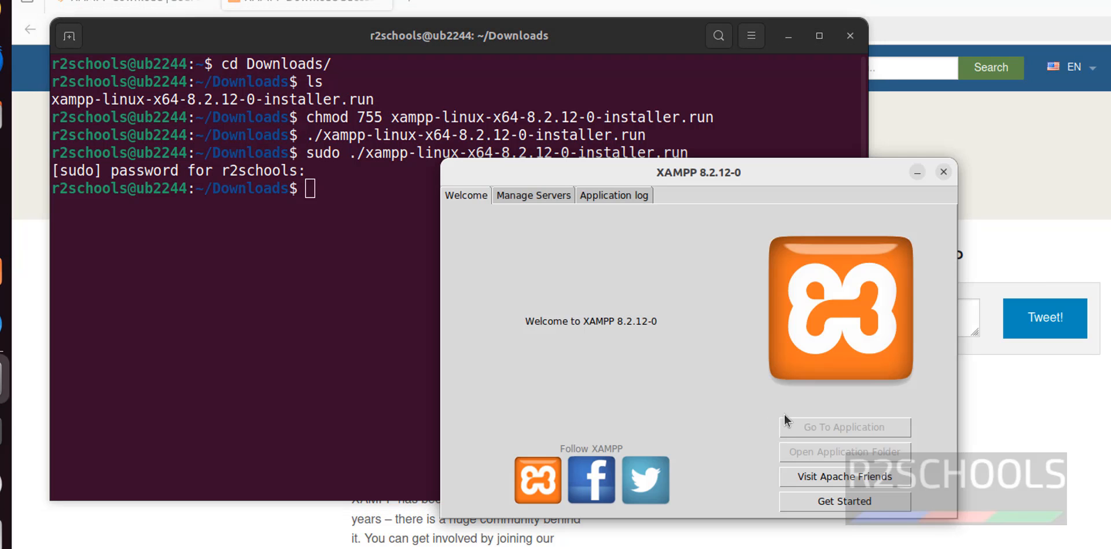
pyautogui.moveTo(725, 414)
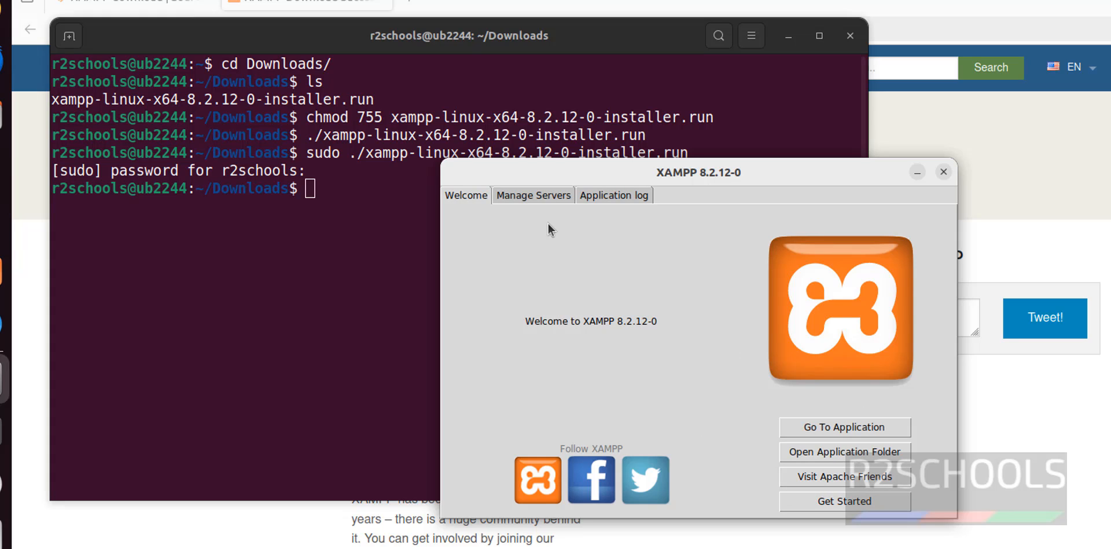
pyautogui.click(533, 194)
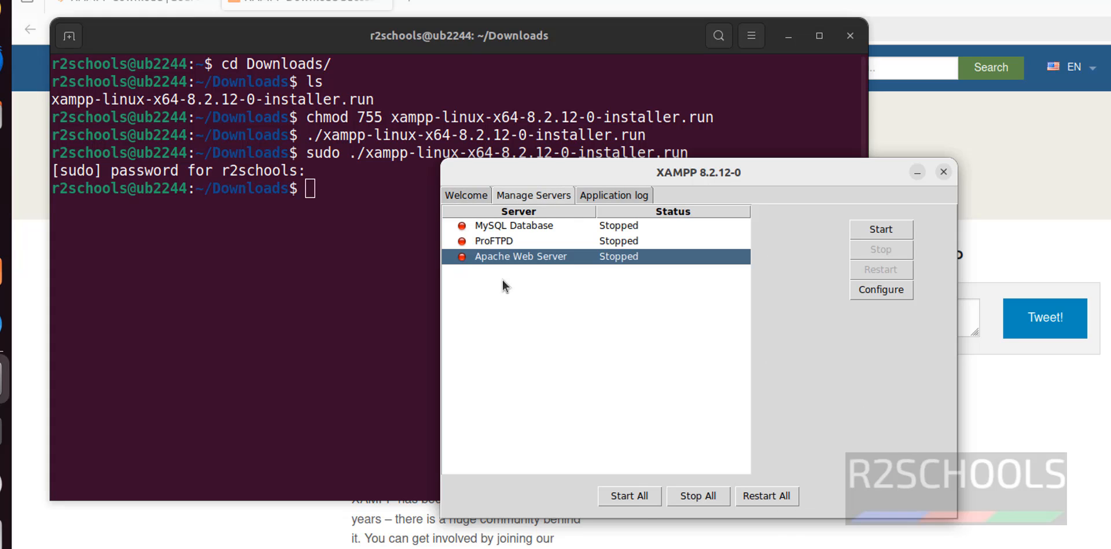
pyautogui.moveTo(549, 277)
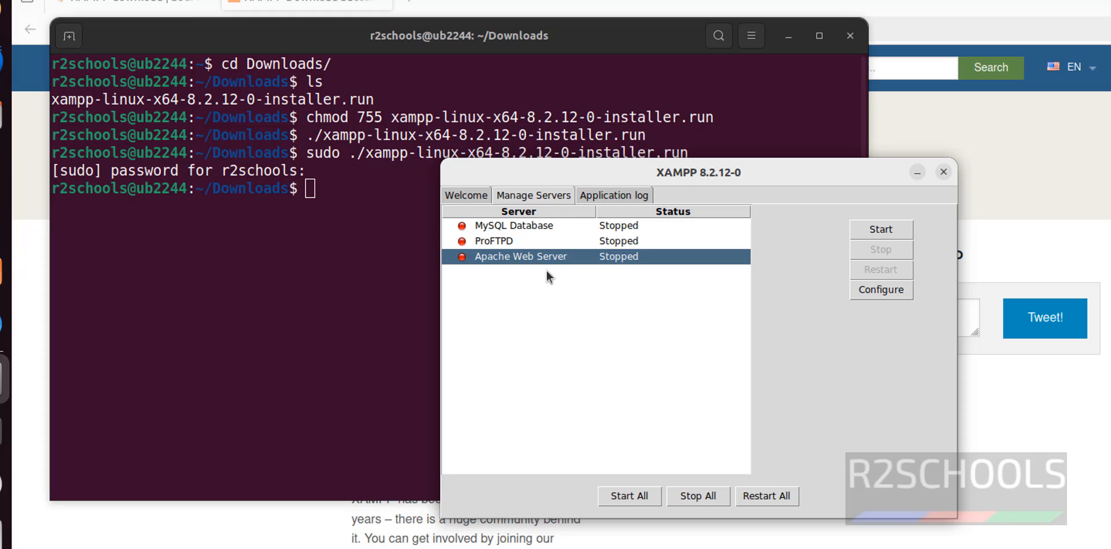
pyautogui.moveTo(498, 239)
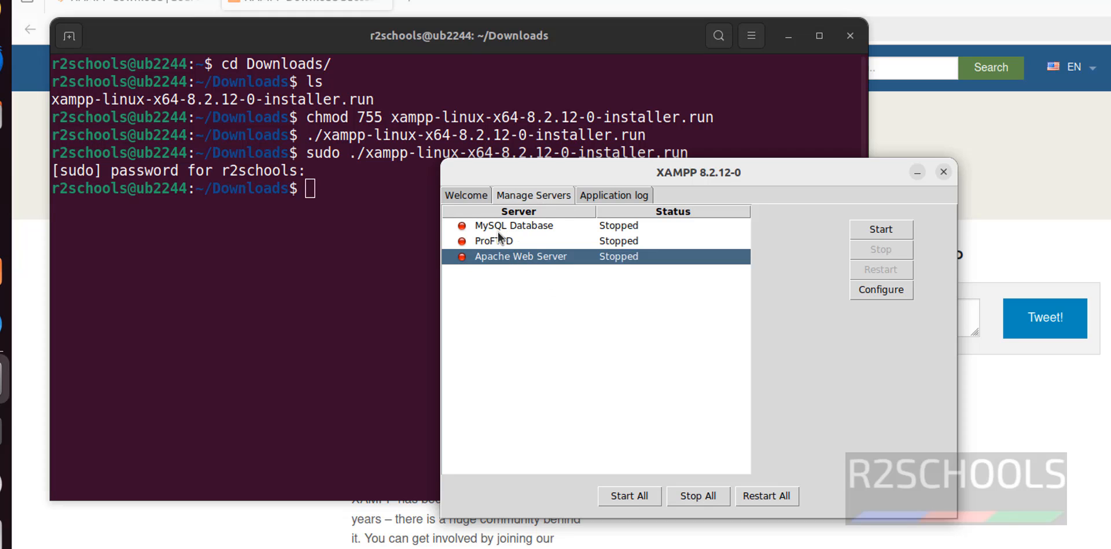
pyautogui.moveTo(497, 256)
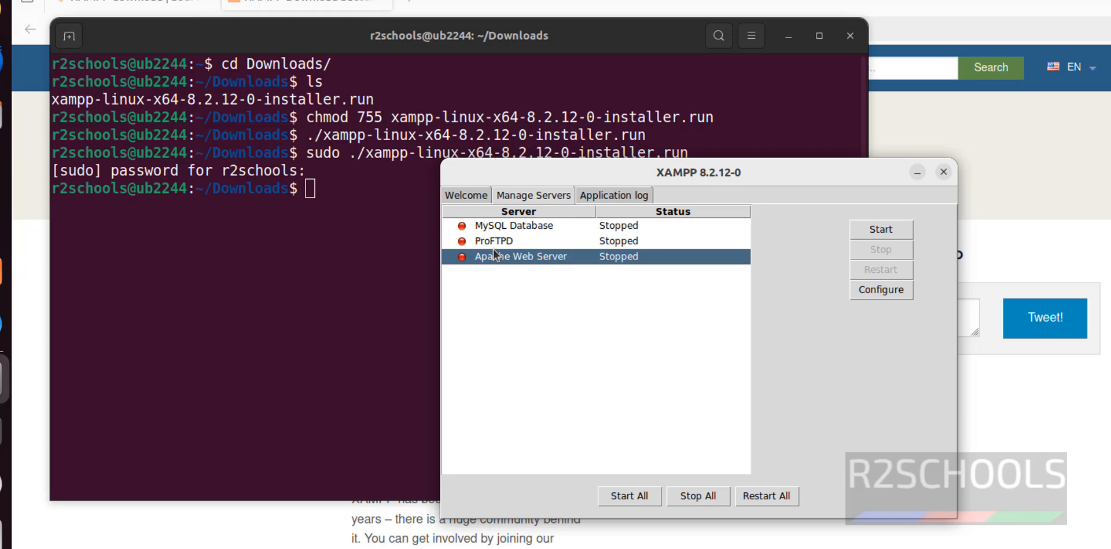
pyautogui.moveTo(506, 273)
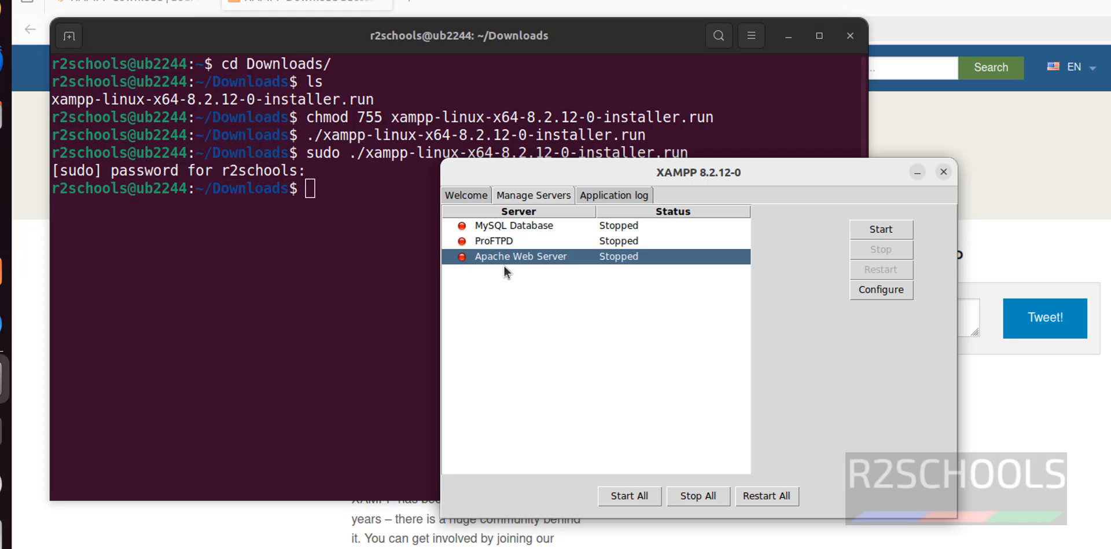
pyautogui.click(879, 229)
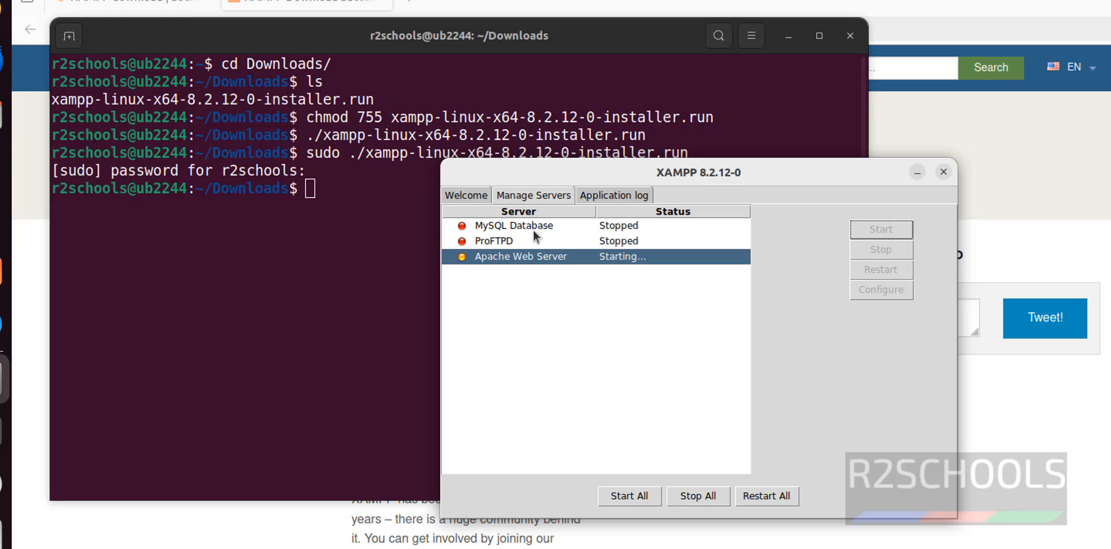
pyautogui.click(514, 225)
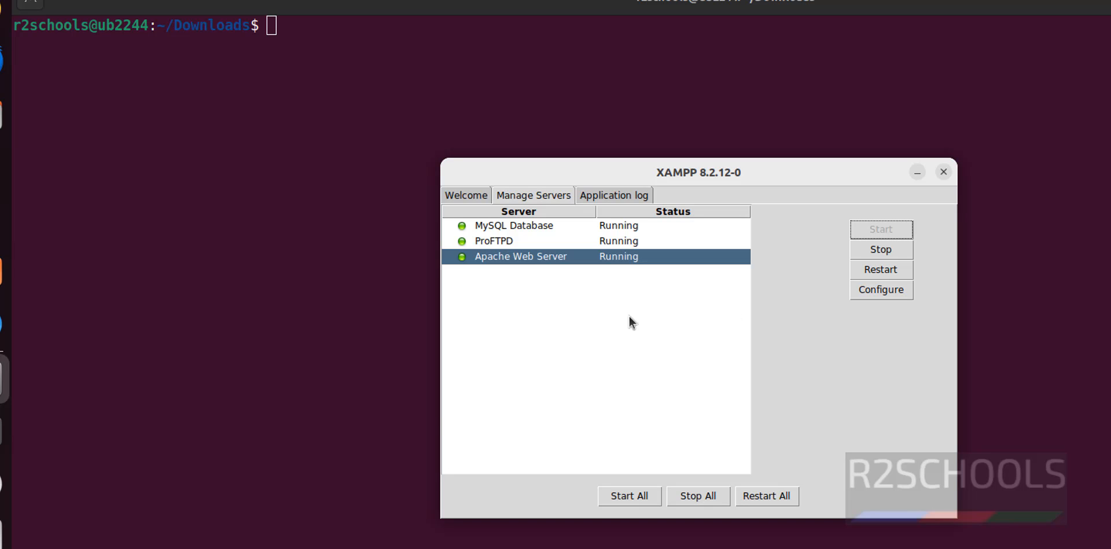
# - Open localhost in a new tab to show the XAMPP welcome dashboard
pyautogui.click(943, 172)
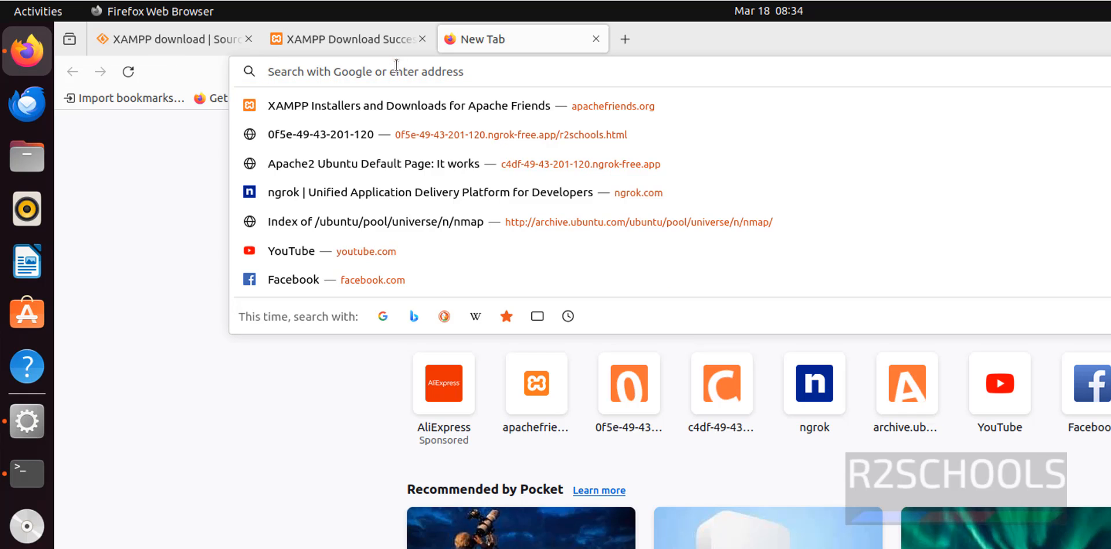
pyautogui.write('localhost/dashboard/')
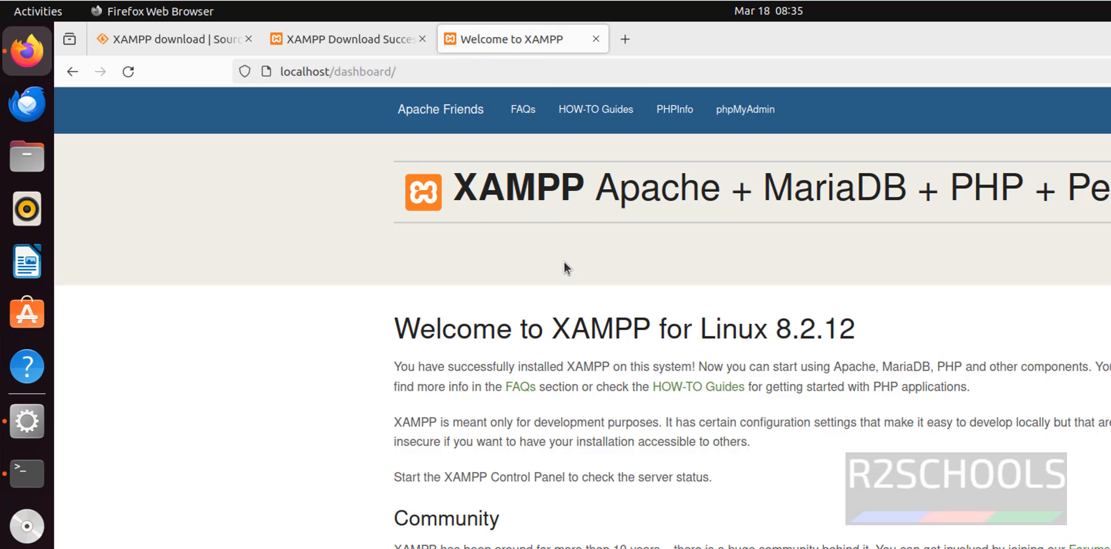
pyautogui.moveTo(395, 301)
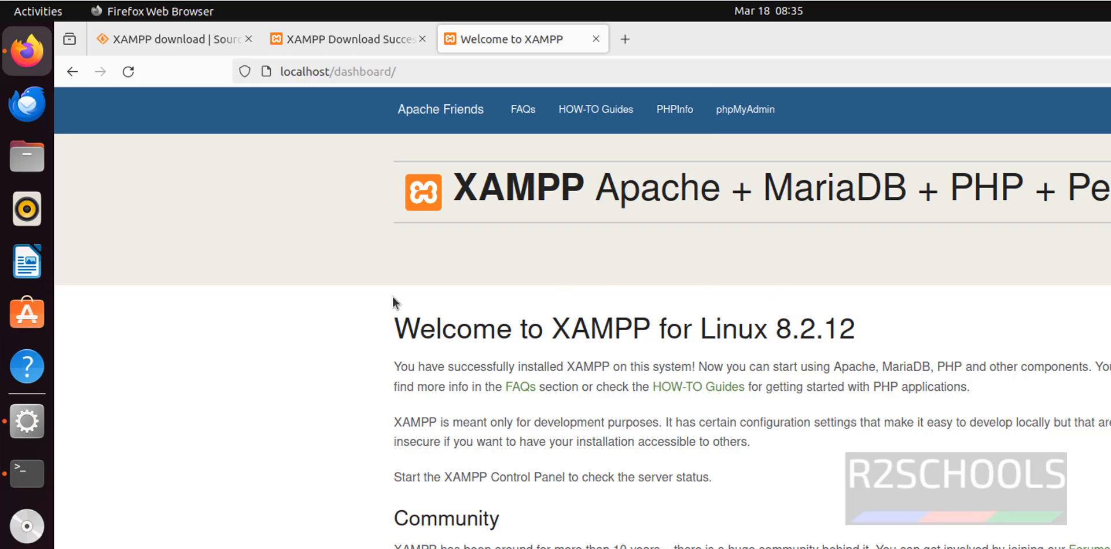
pyautogui.moveTo(820, 317)
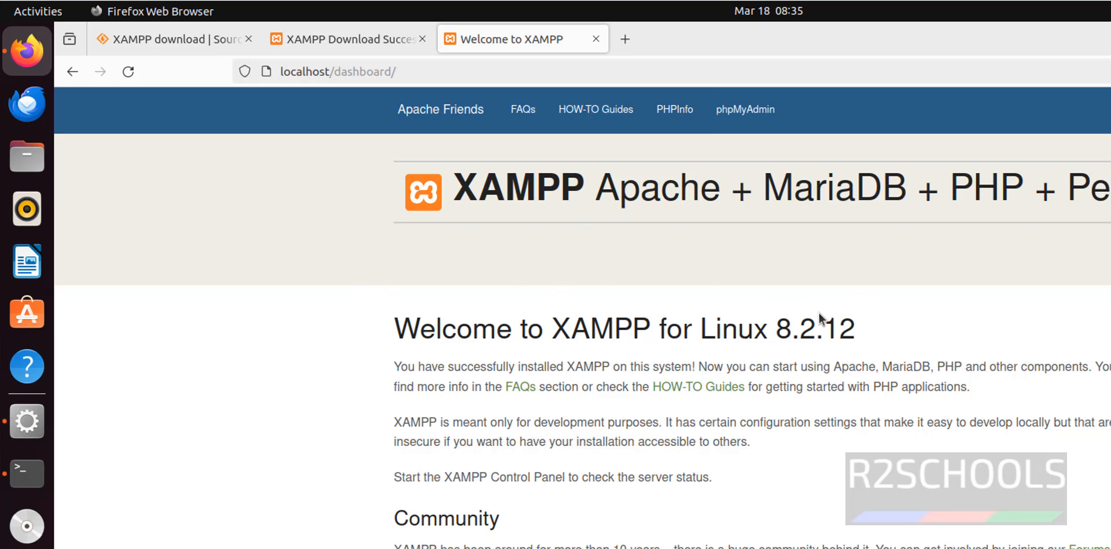
pyautogui.moveTo(302, 370)
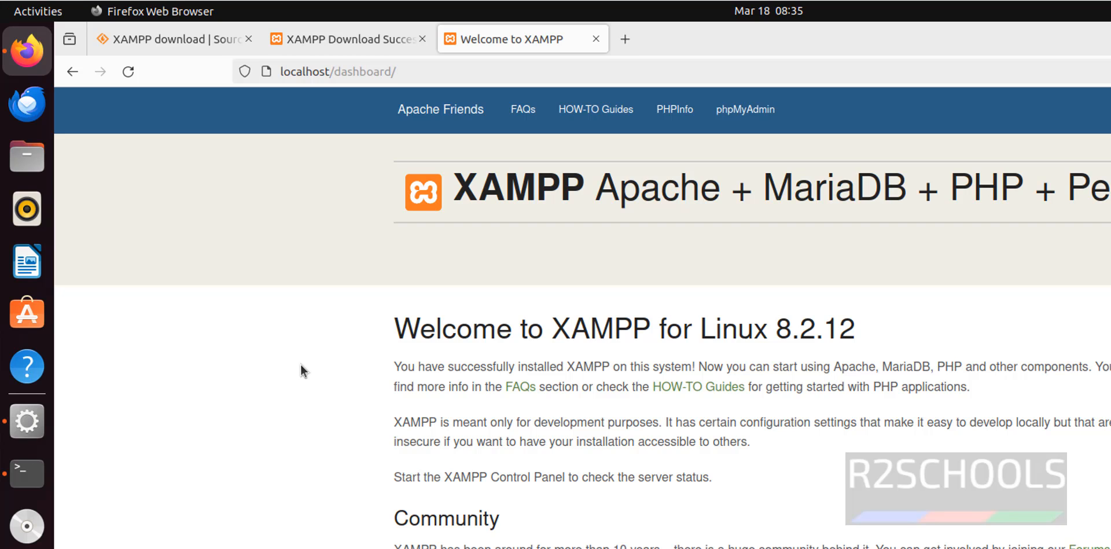
pyautogui.moveTo(703, 400)
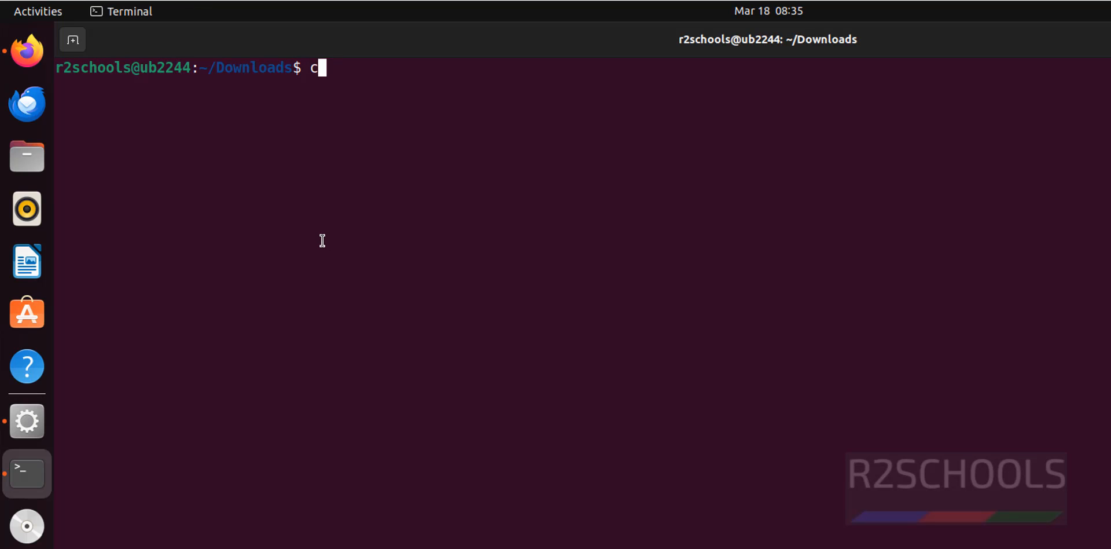
# - Move into /opt/lampp and run ls -ltrh for a detailed listing
pyautogui.write('d /o')
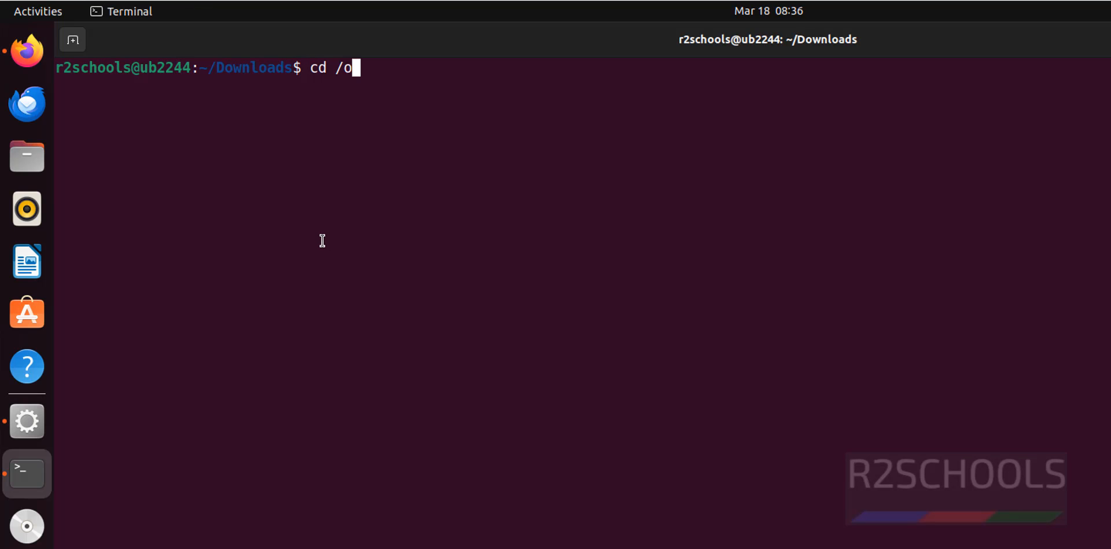
pyautogui.write('pt/lampp/')
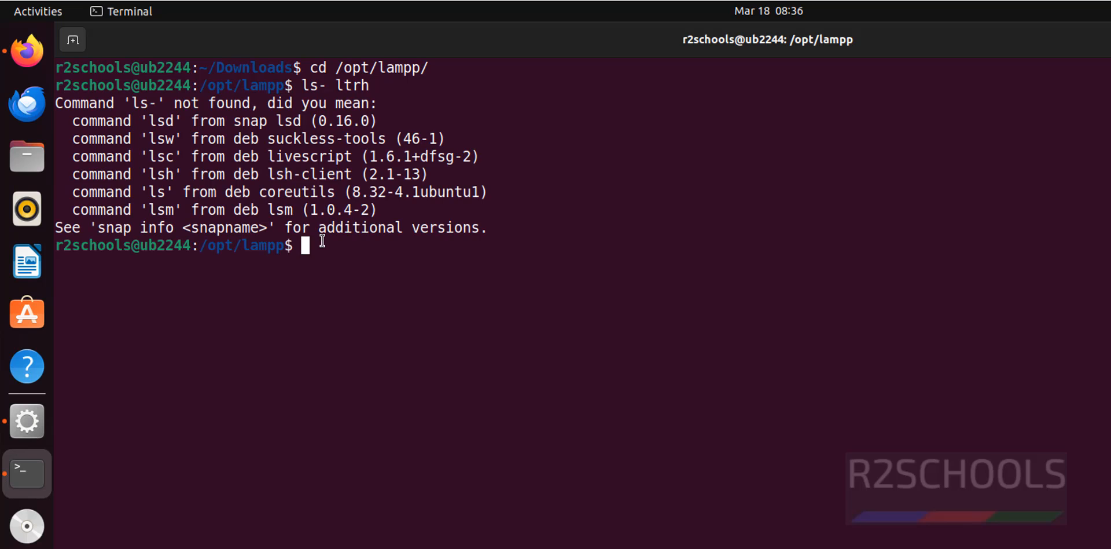
pyautogui.write('ls -lt')
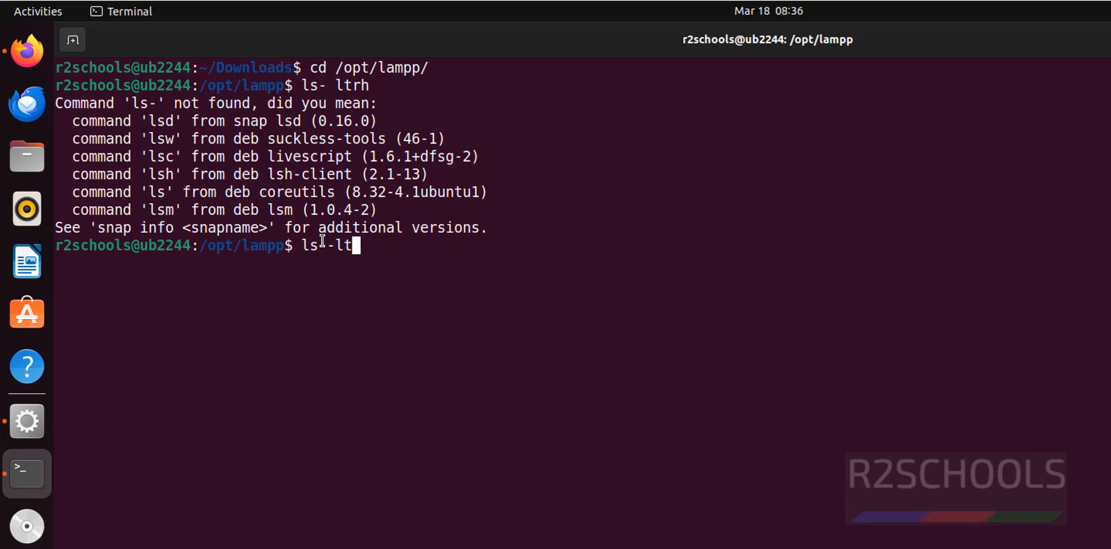
pyautogui.press('Return')
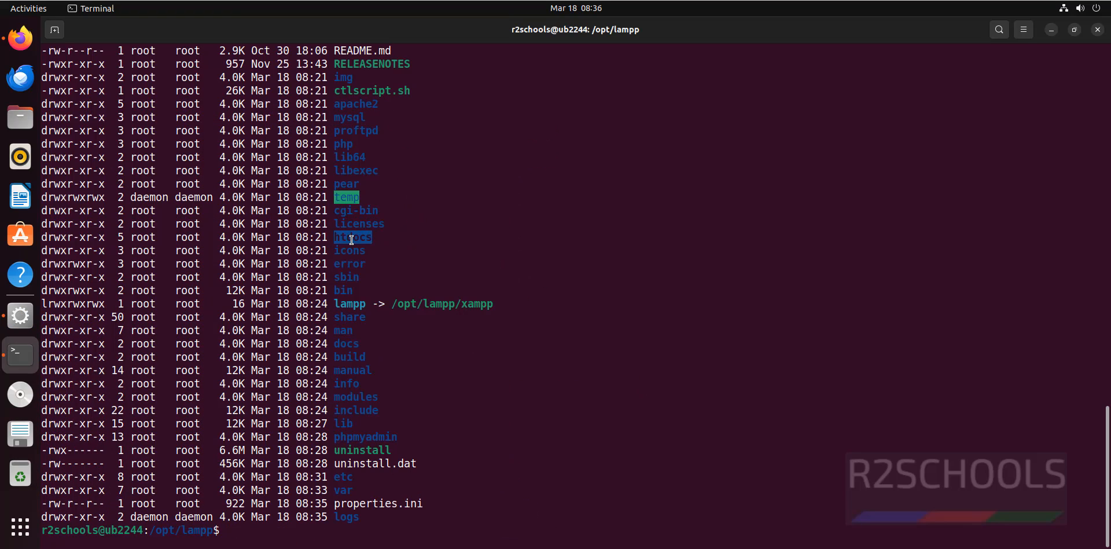
# - Enter htdocs and list its files, such as index.php and dashboard
pyautogui.write('cd htdocs/')
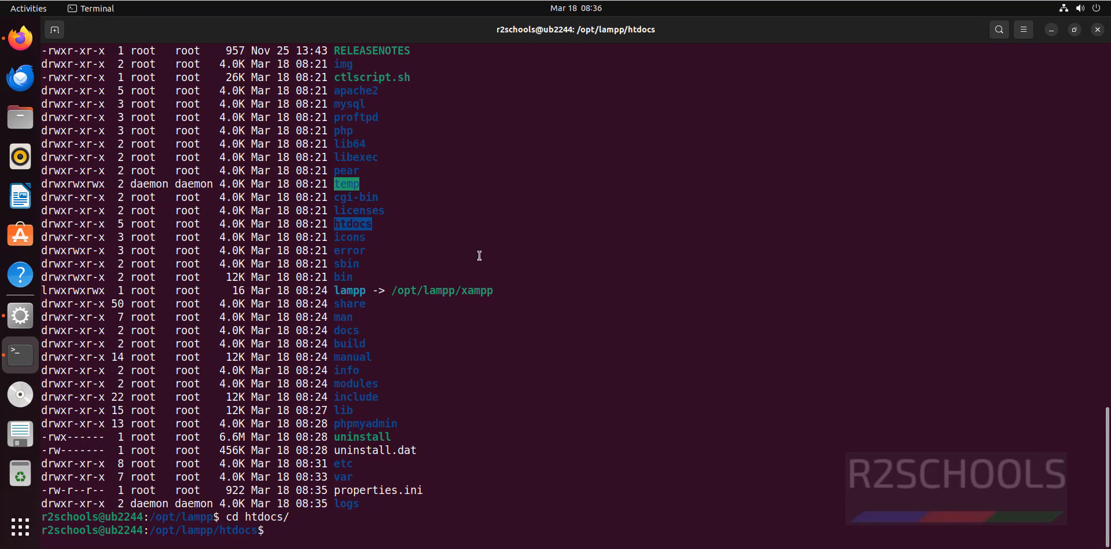
pyautogui.write('ls')
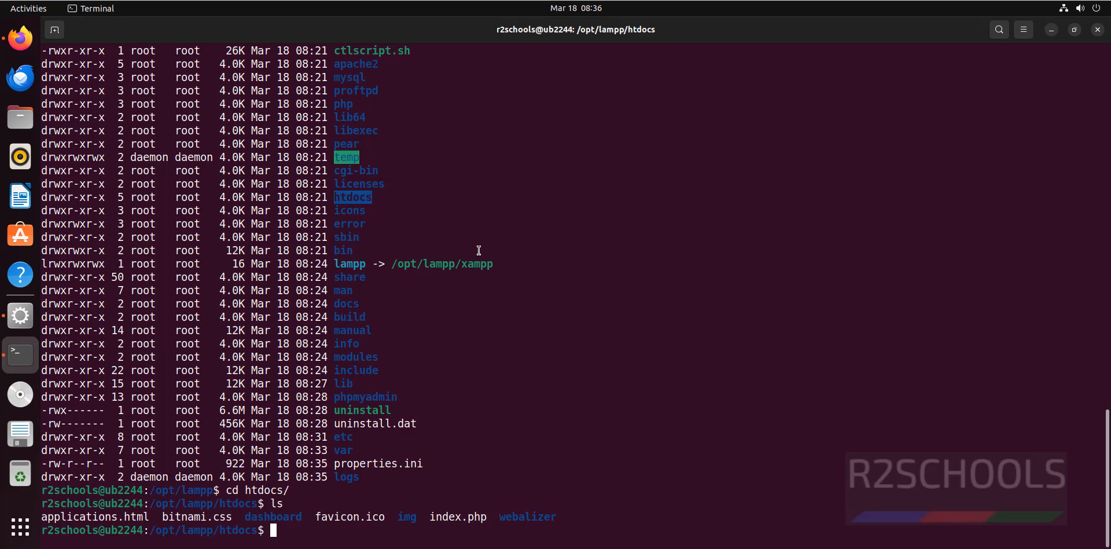
pyautogui.moveTo(545, 301)
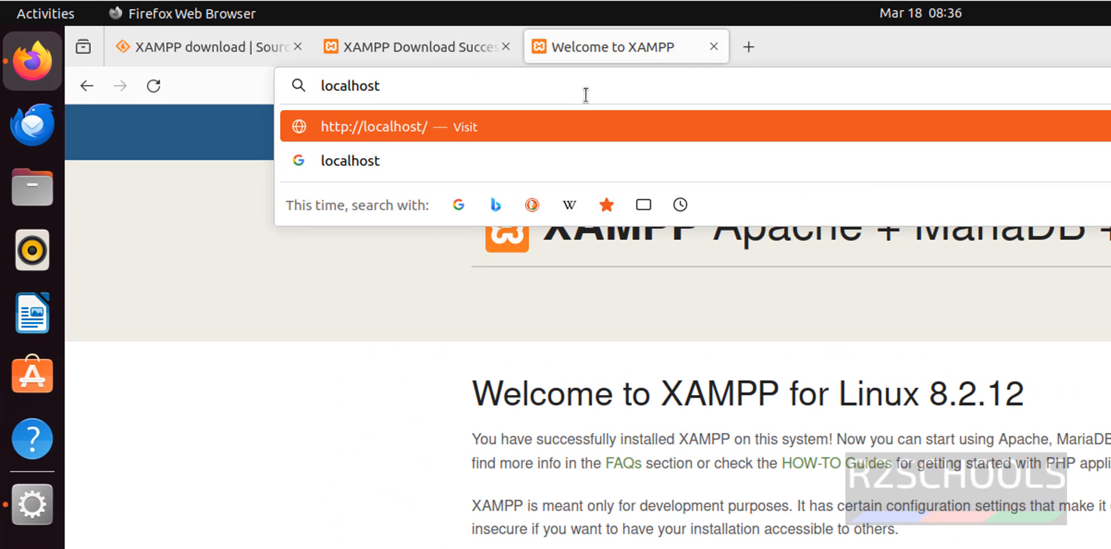
# - Navigate Firefox to localhost/index.php
pyautogui.write('/inde')
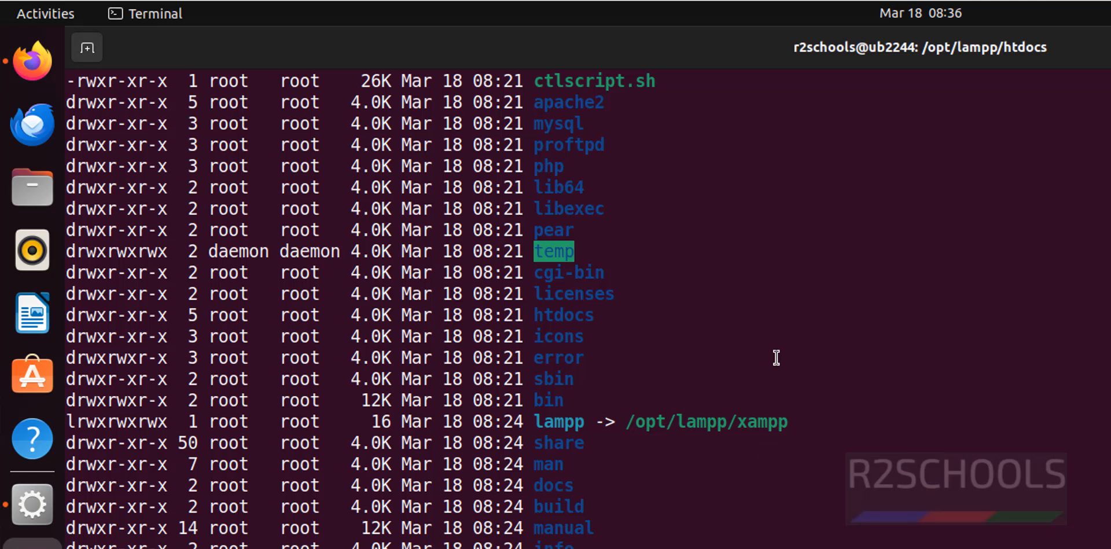
# - Run sudo vi r2schools.php in /opt/lampp/htdocs to create the new page
pyautogui.write('sudo')
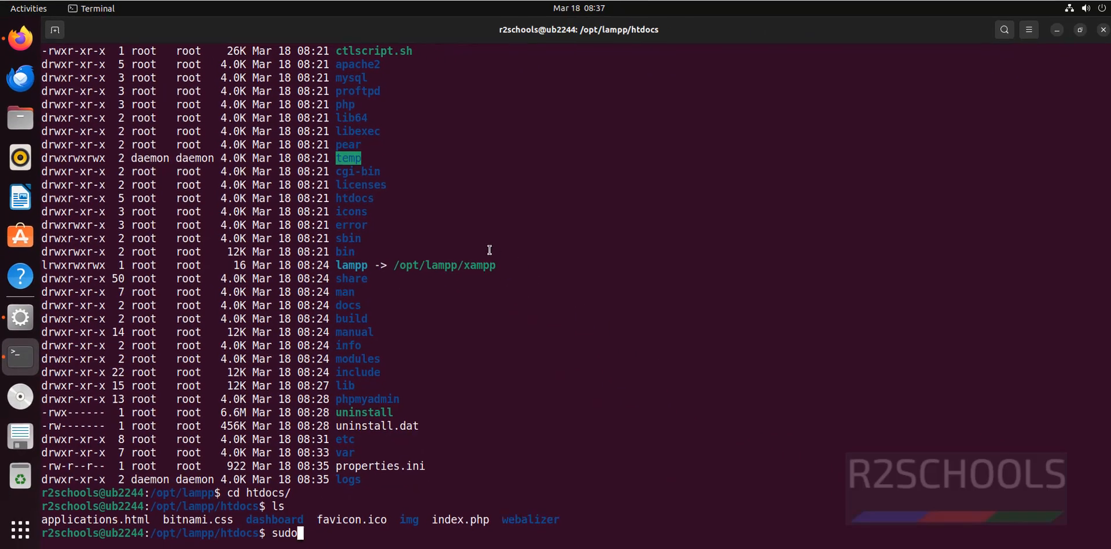
pyautogui.write('vi')
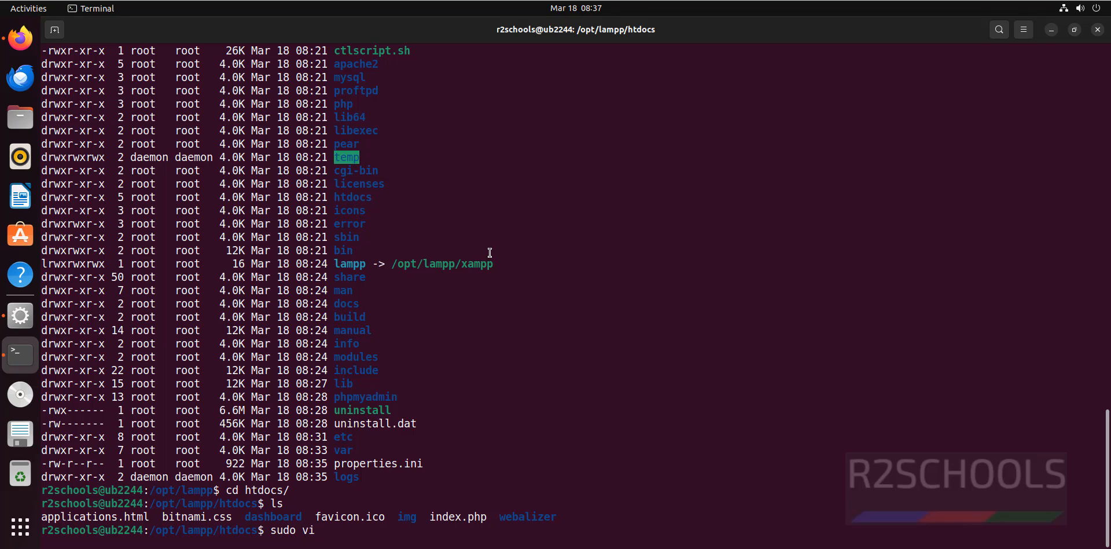
pyautogui.write('r2s')
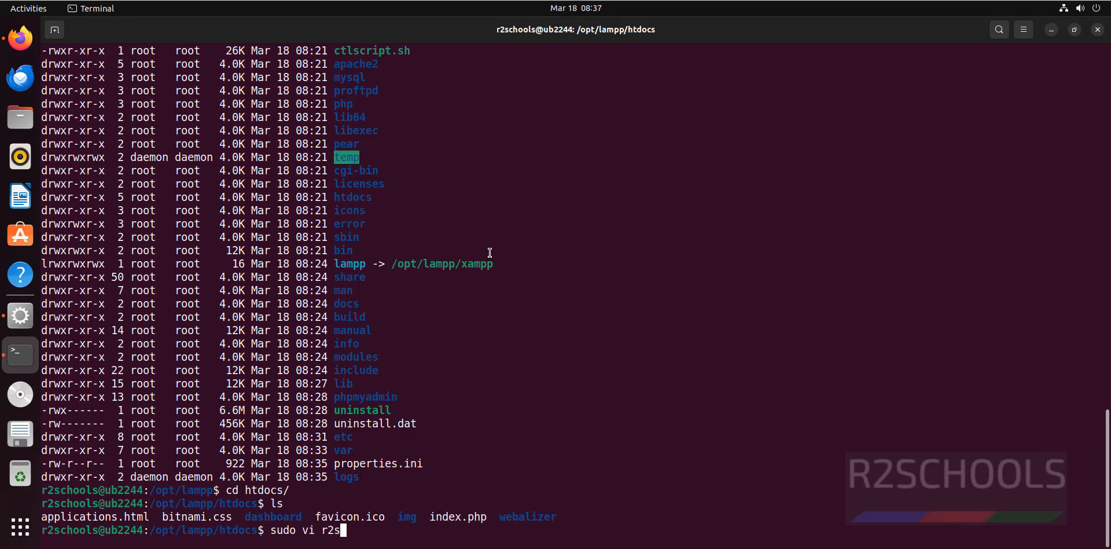
pyautogui.write('chools.')
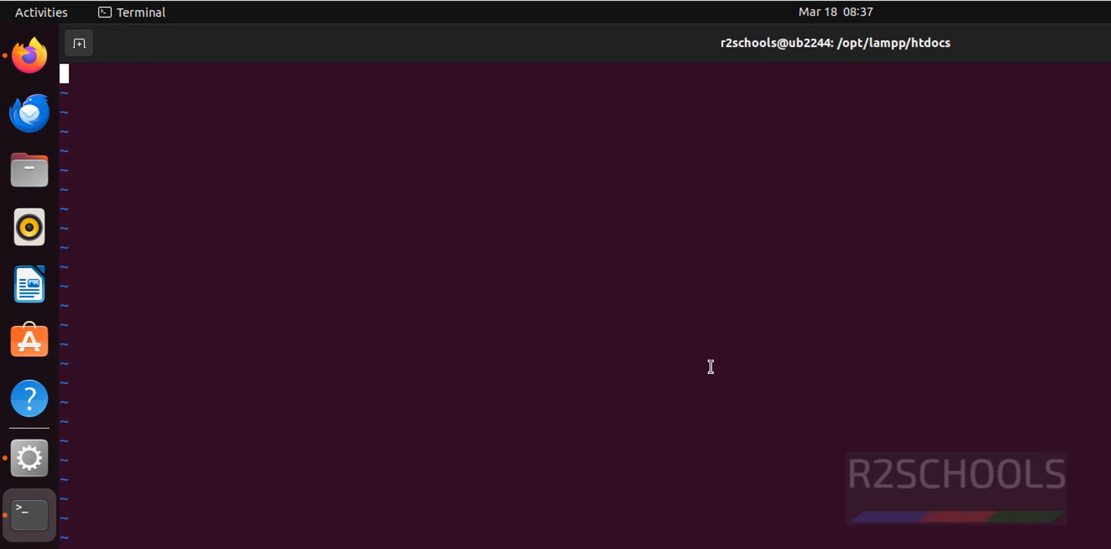
# - Begin the PHP block with <?php and echo "Welcome to r2schools";
pyautogui.write('<')
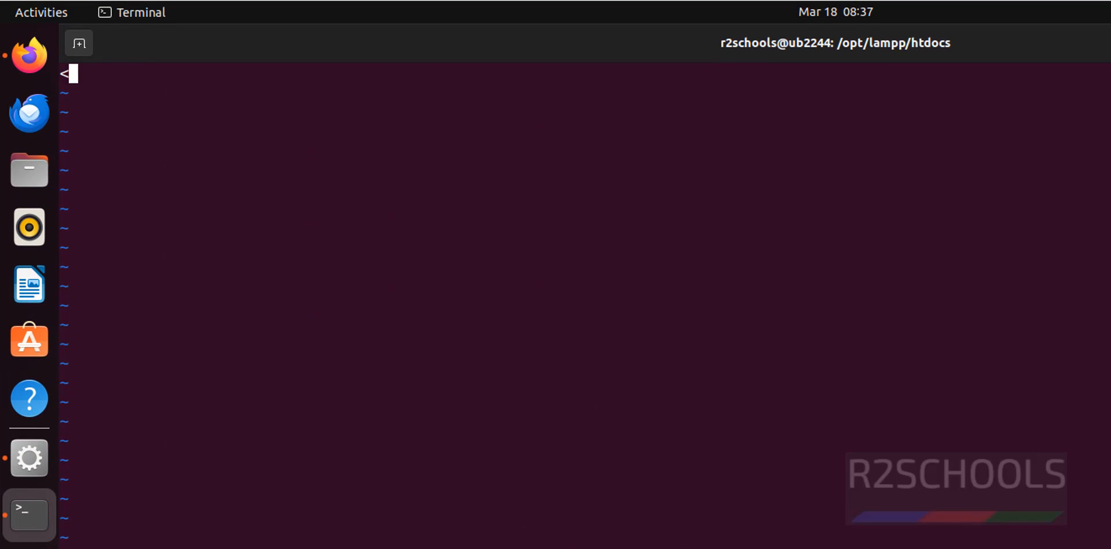
pyautogui.write('<?php')
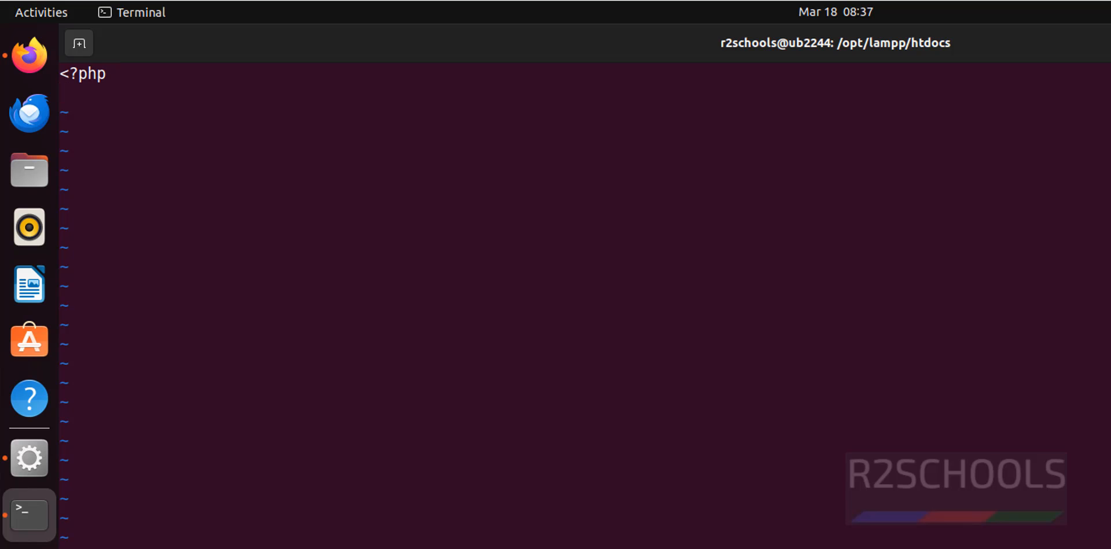
pyautogui.write('echo')
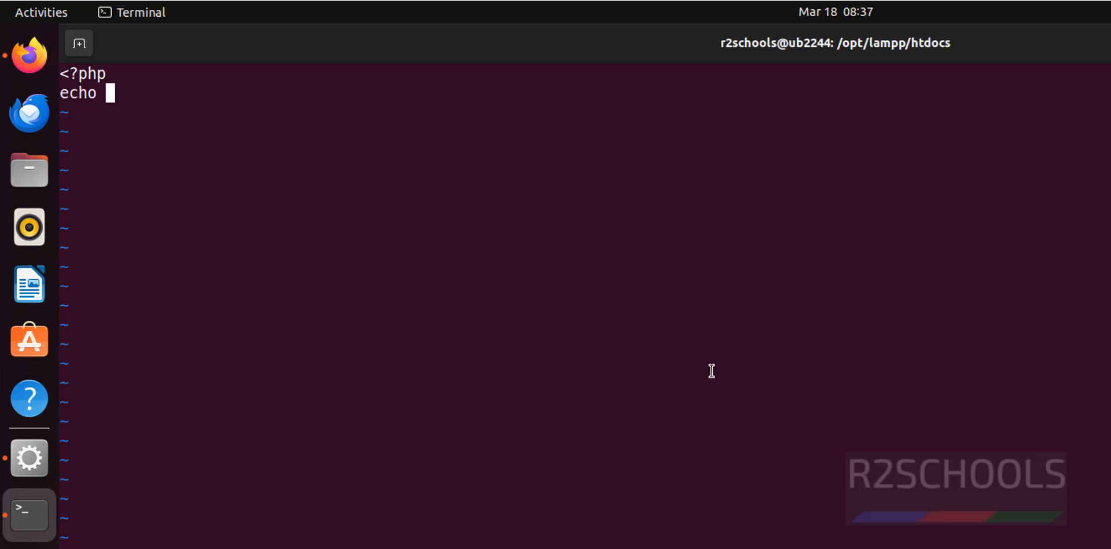
pyautogui.write('"Welcome')
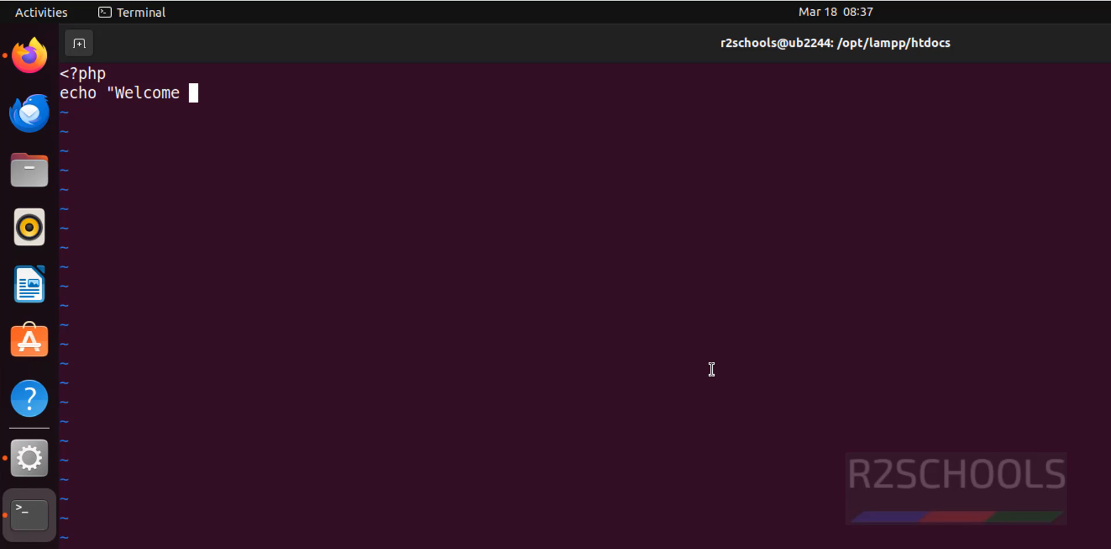
pyautogui.write('to r2school')
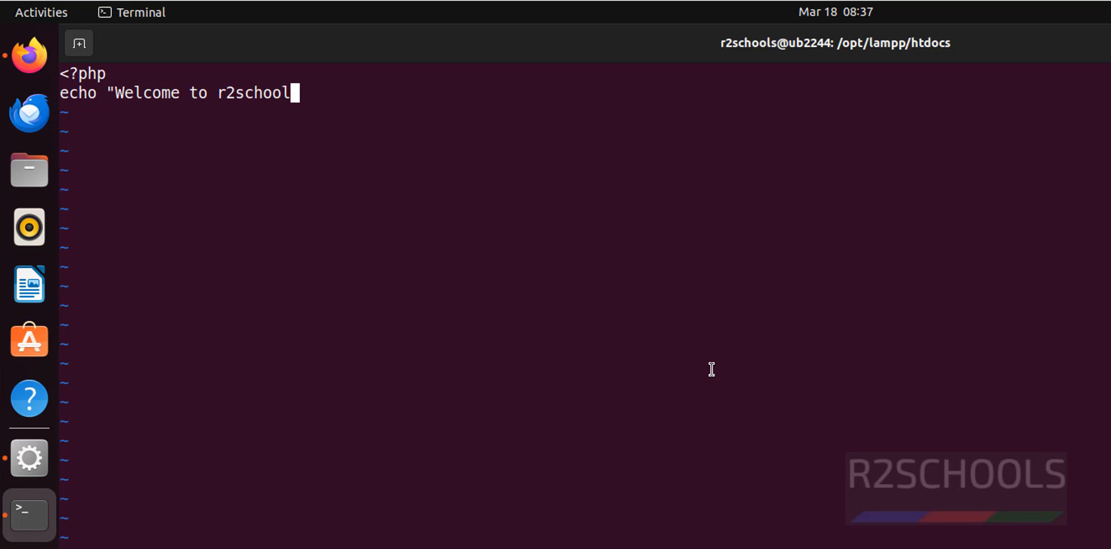
pyautogui.write('s";')
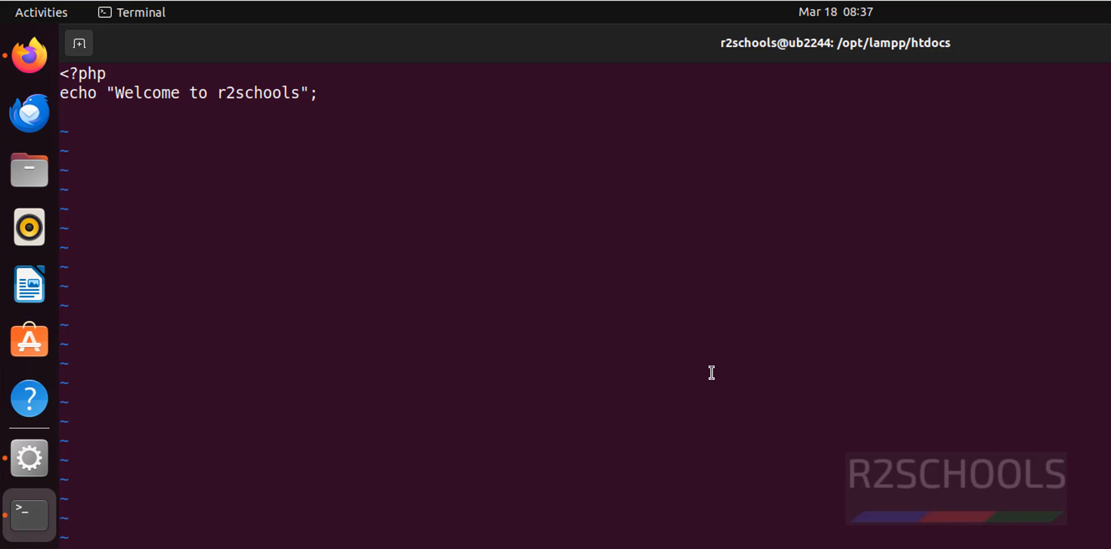
# - Add echo "Another Line"; with the typo corrected and close the block with ?>
pyautogui.write('echo "')
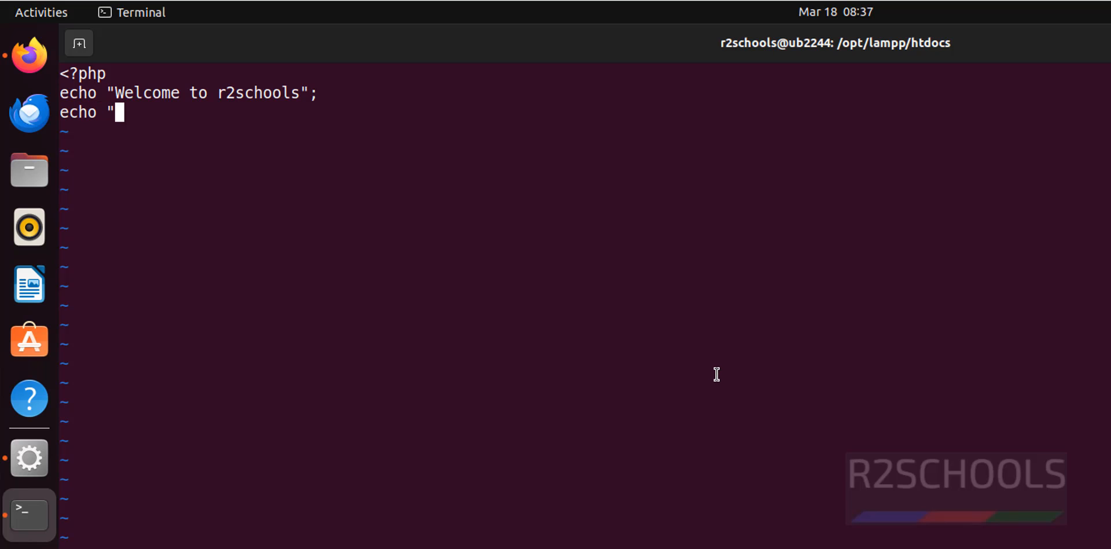
pyautogui.write('Anot')
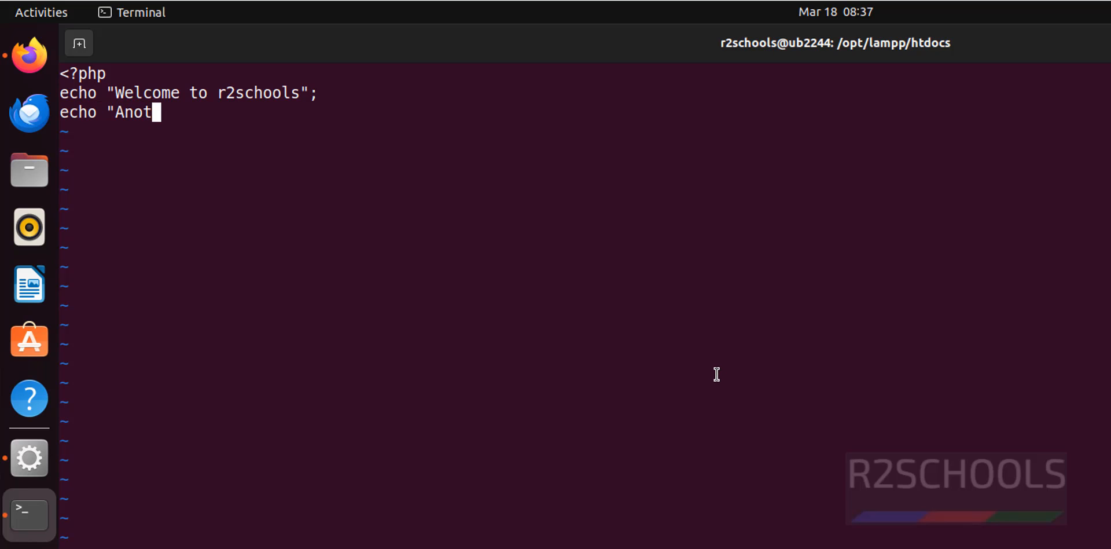
pyautogui.write('her Lince')
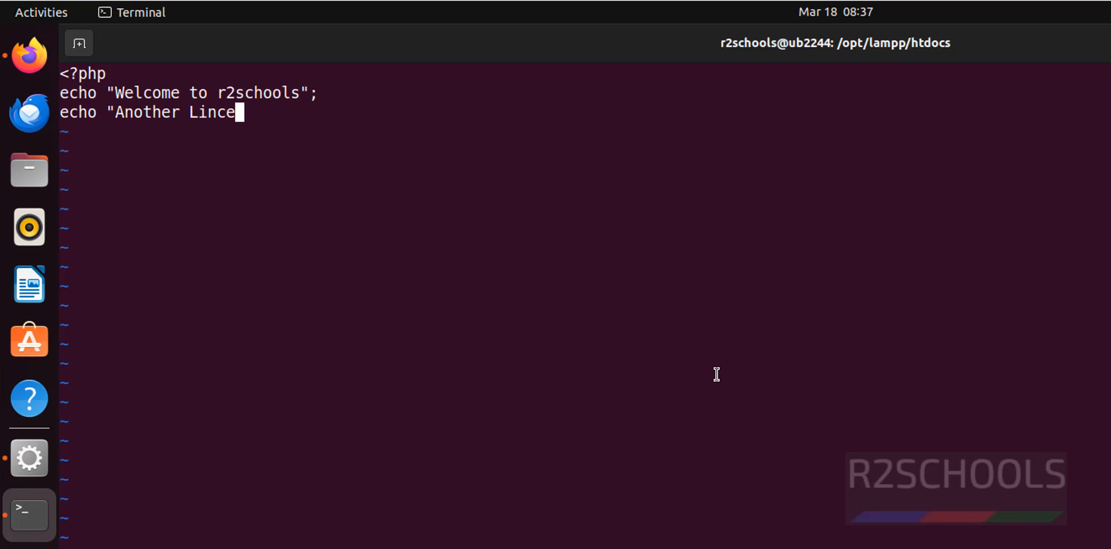
pyautogui.press('BackSpace')
pyautogui.write('";')
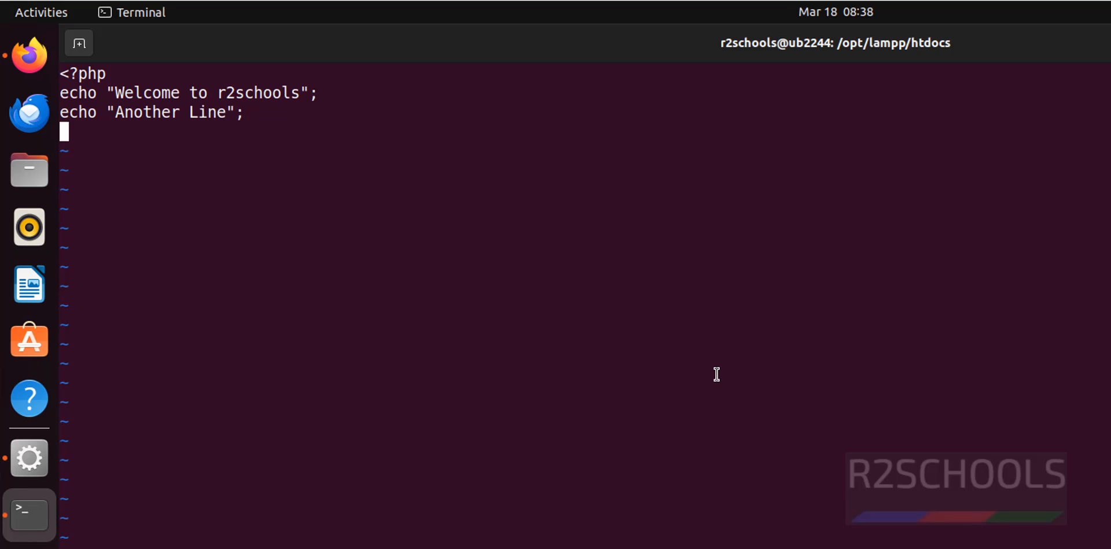
pyautogui.write('?>')
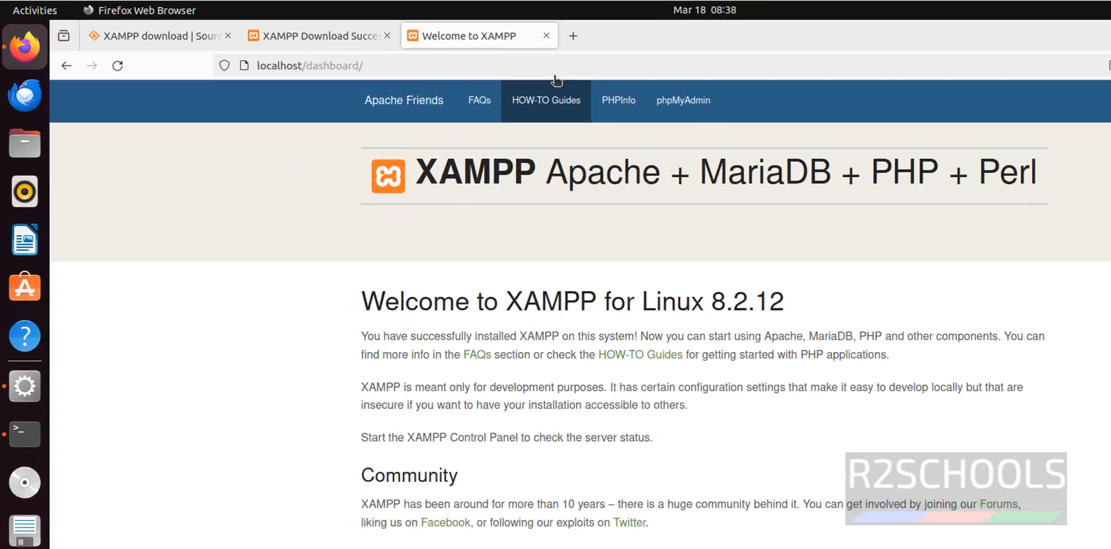
# - Change the Firefox URL to localhost/r2schools.php and load the page
pyautogui.click(310, 65)
pyautogui.write(':')
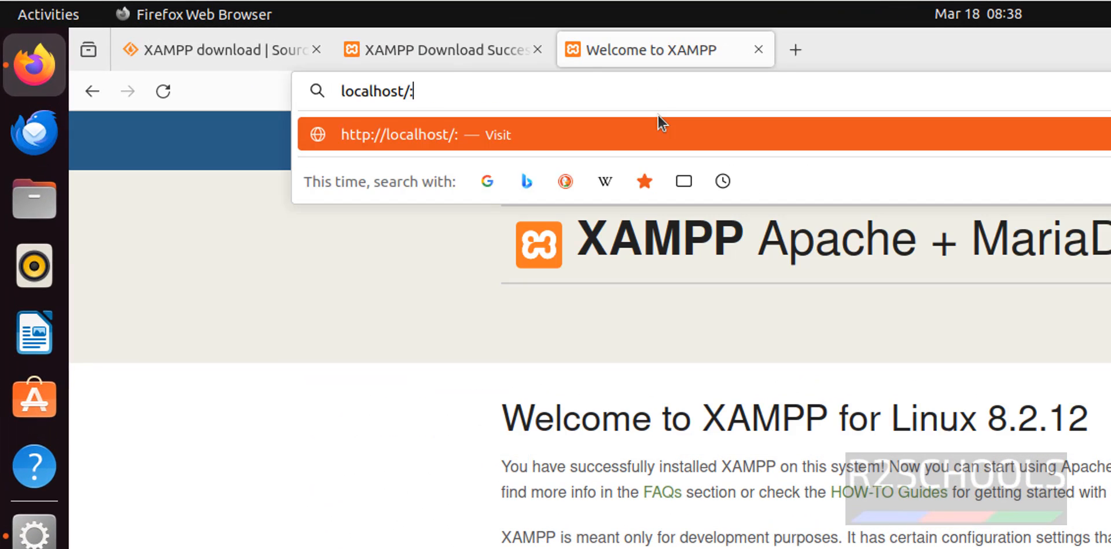
pyautogui.press('BackSpace')
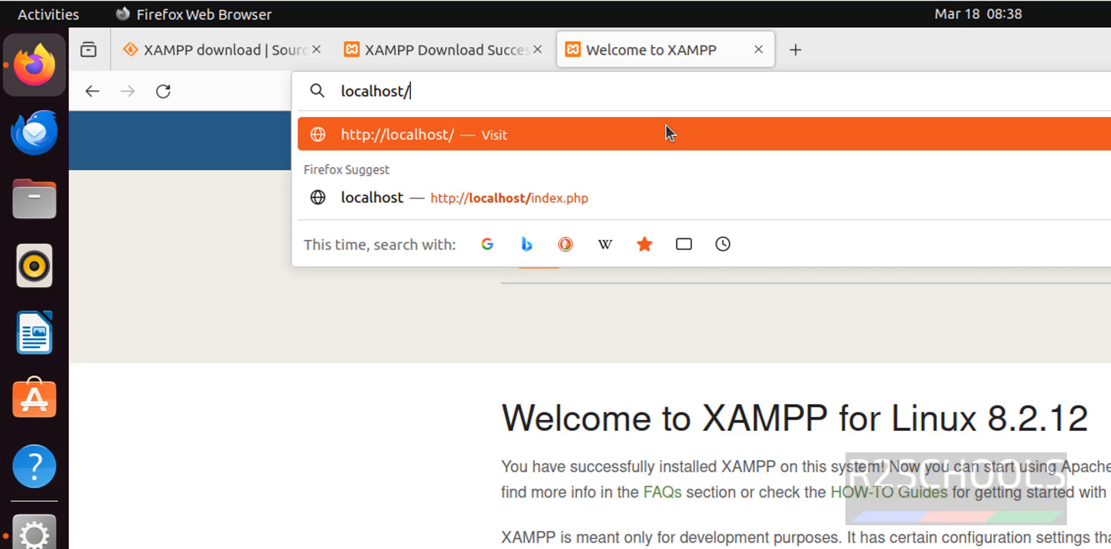
pyautogui.write('r2schools.php')
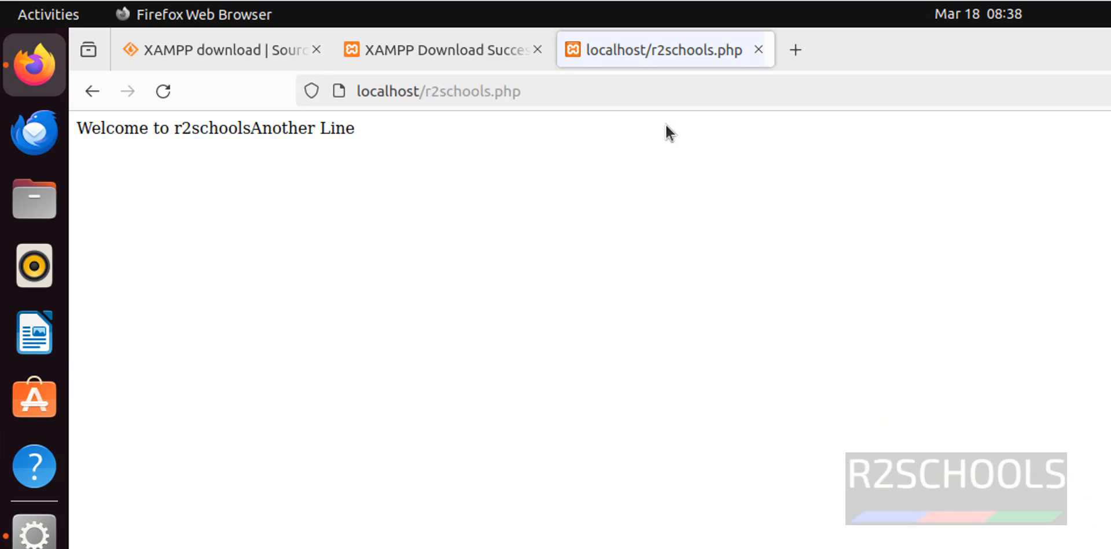
pyautogui.doubleClick(118, 128)
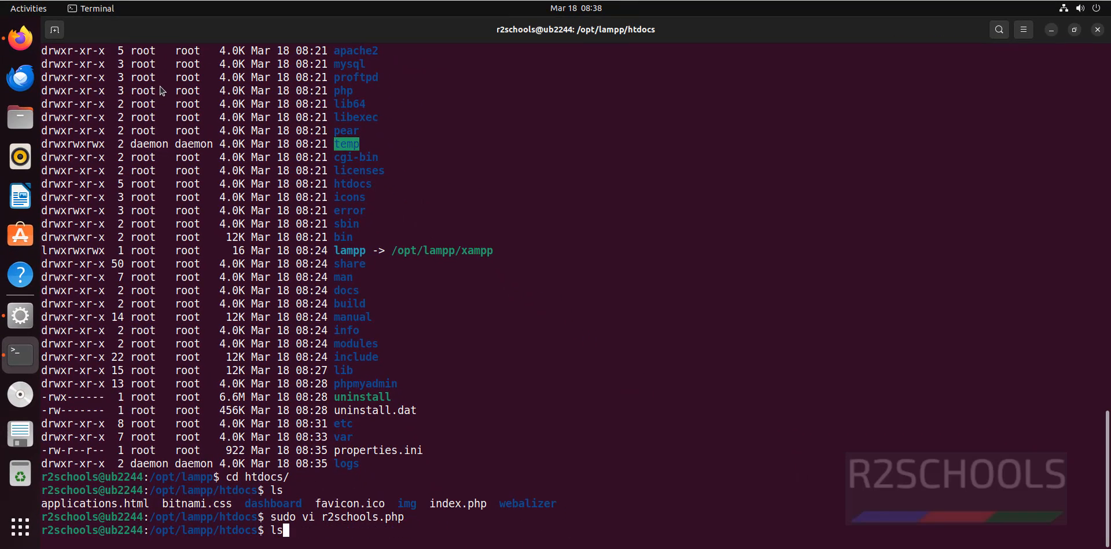
# - Reopen r2schools.php and insert echo "<br>"; between the two messages
pyautogui.press('Return')
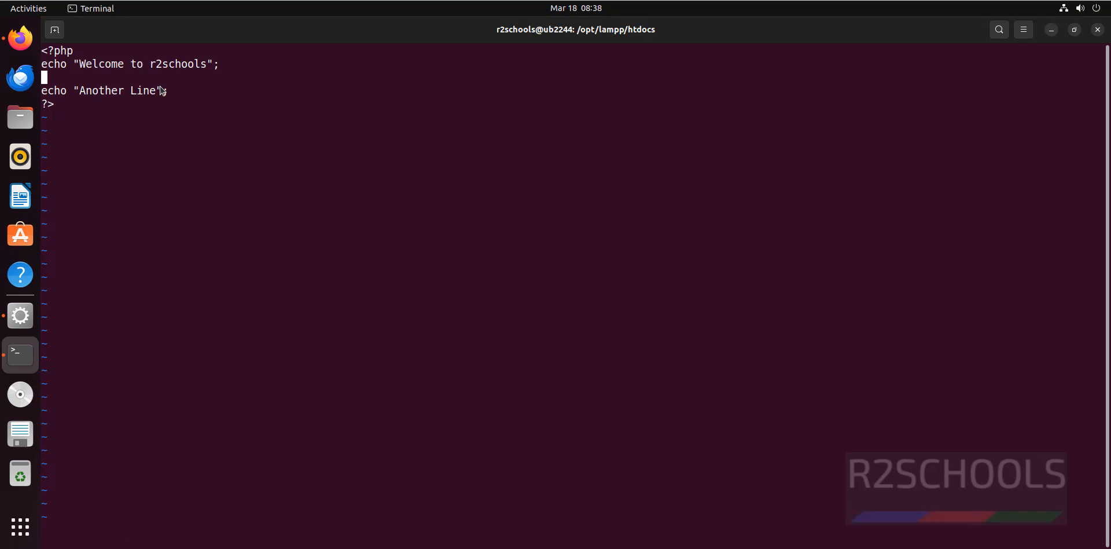
pyautogui.write('echo')
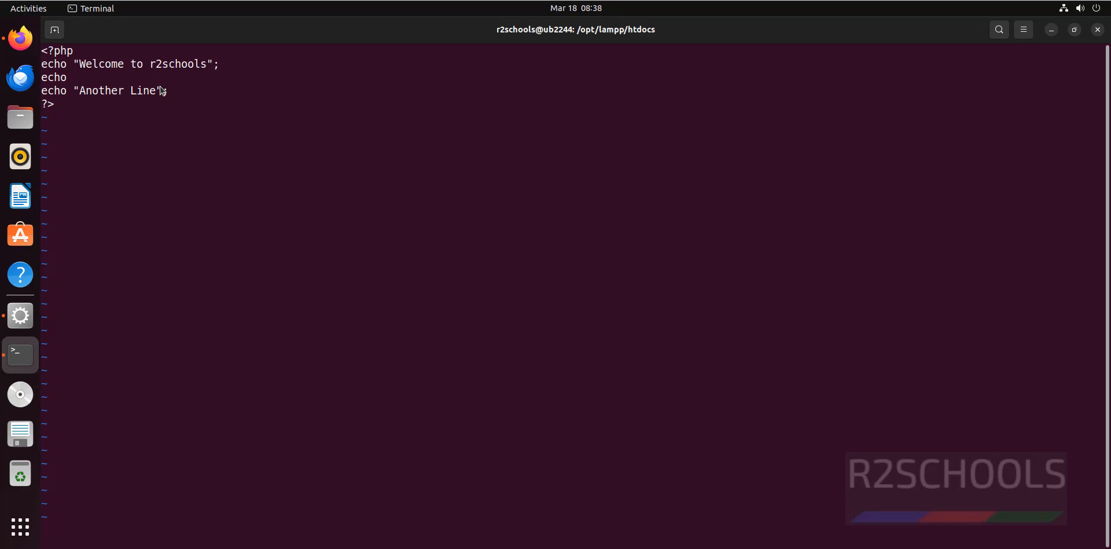
pyautogui.write('"')
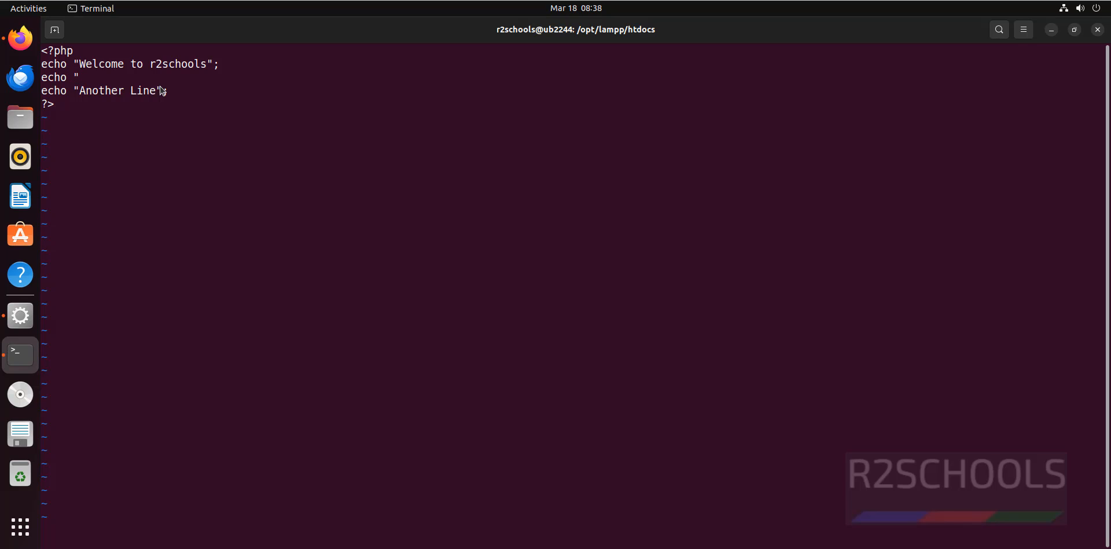
pyautogui.write('<br')
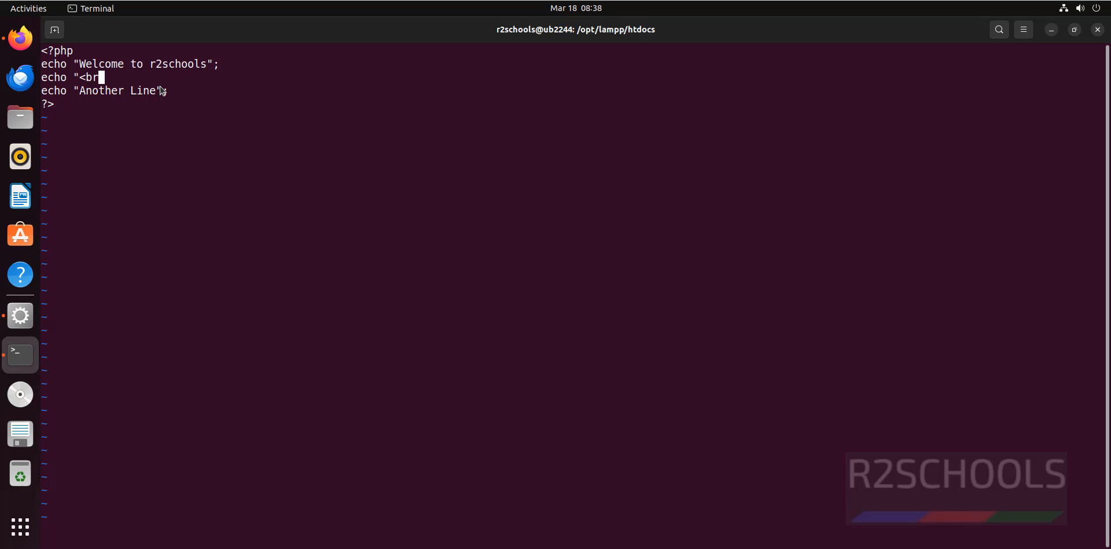
pyautogui.write('"')
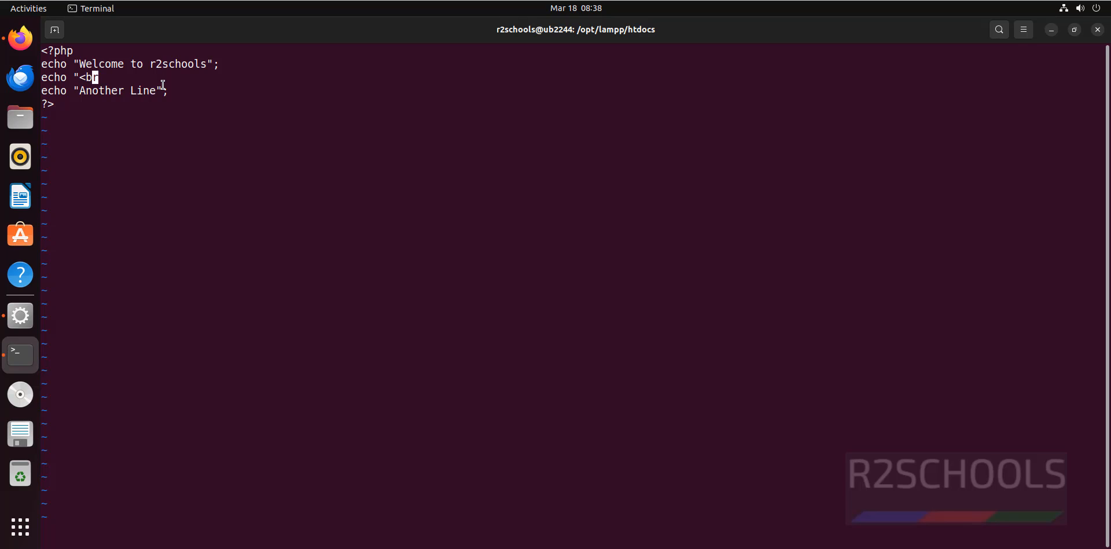
pyautogui.write('r')
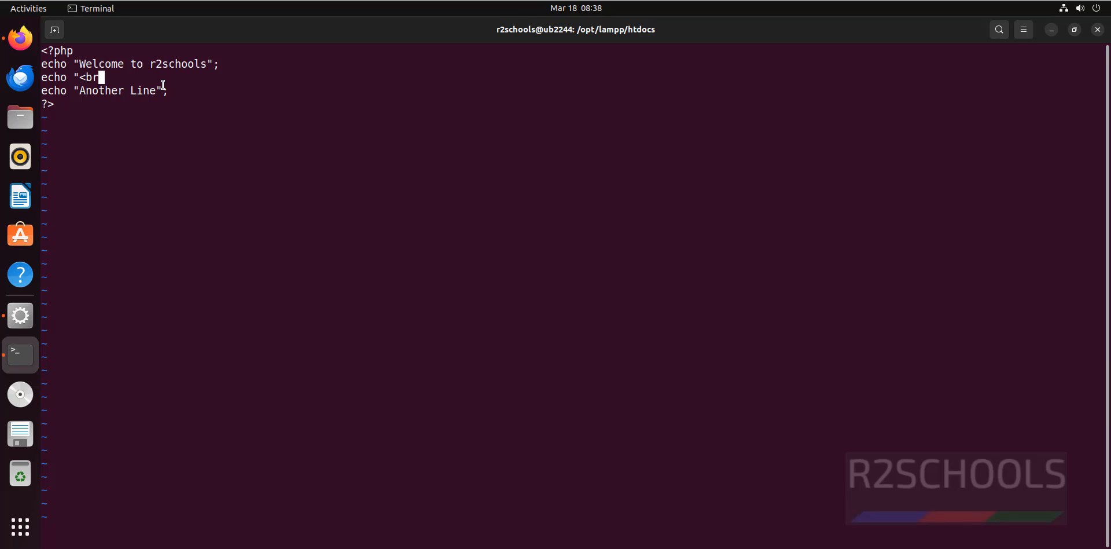
pyautogui.write('>";')
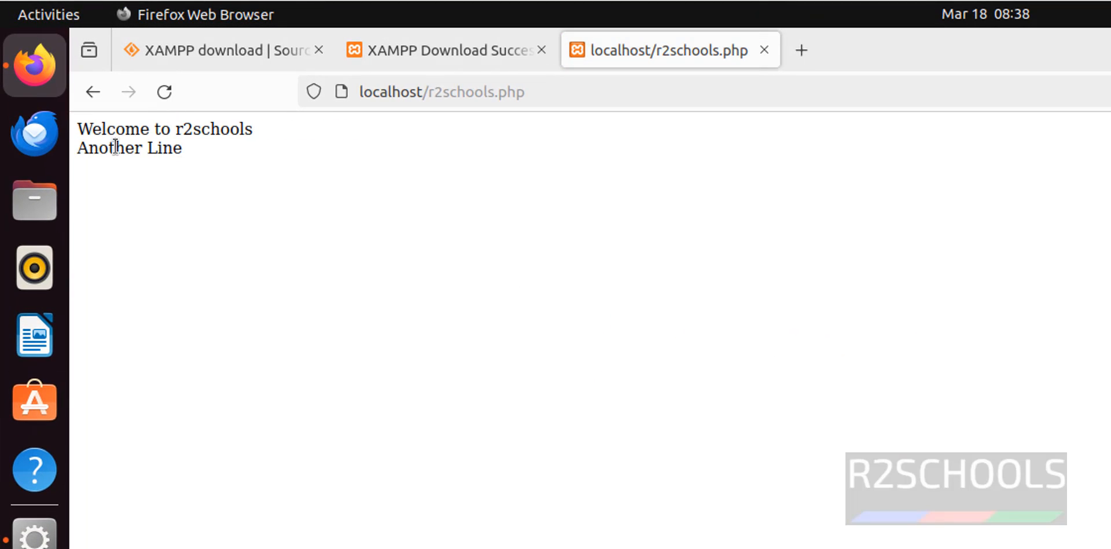
pyautogui.moveTo(346, 206)
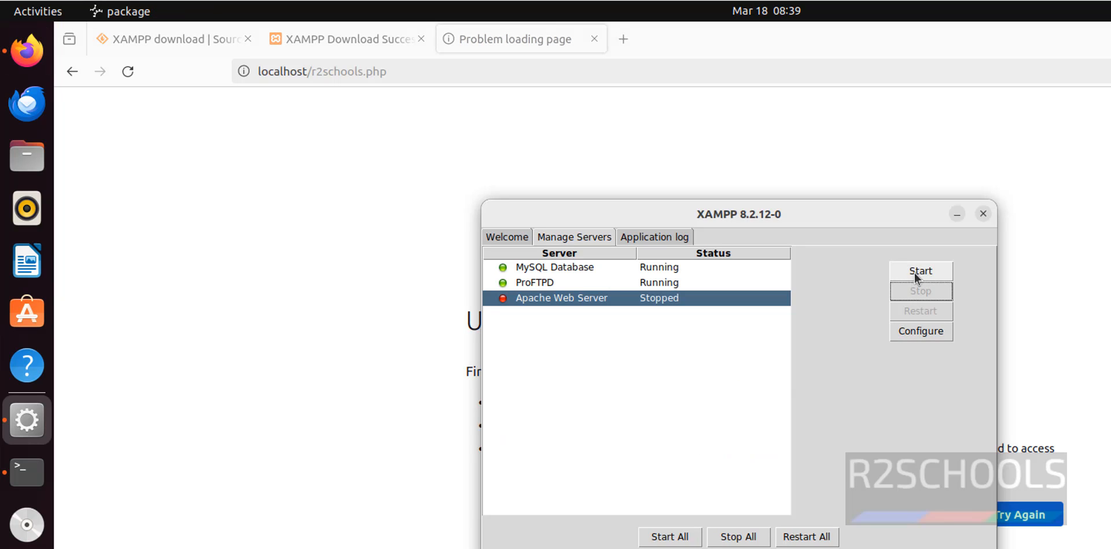
# - Start the Apache Web Server from the Manage Servers list
pyautogui.click(920, 269)
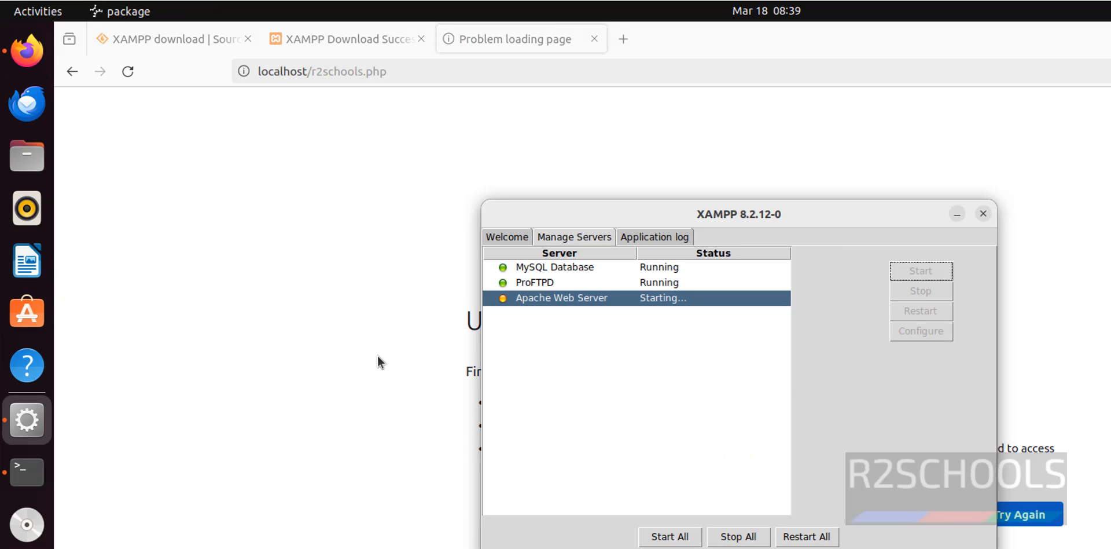